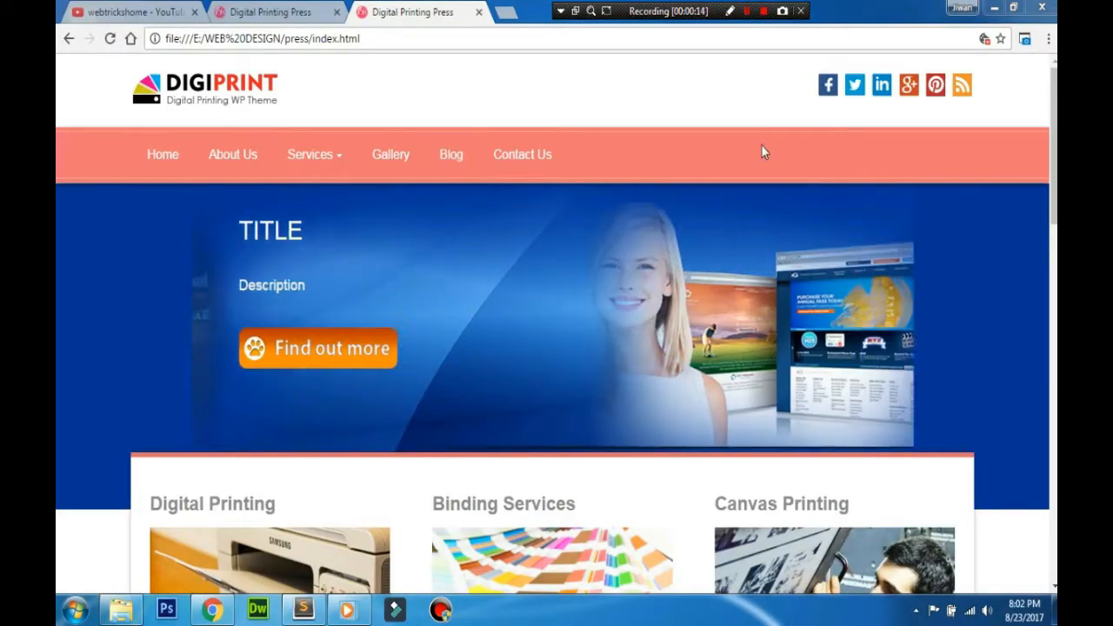
- Scroll down the DigiPrint page and inspect its elements in developer tools
scroll(down, 3)
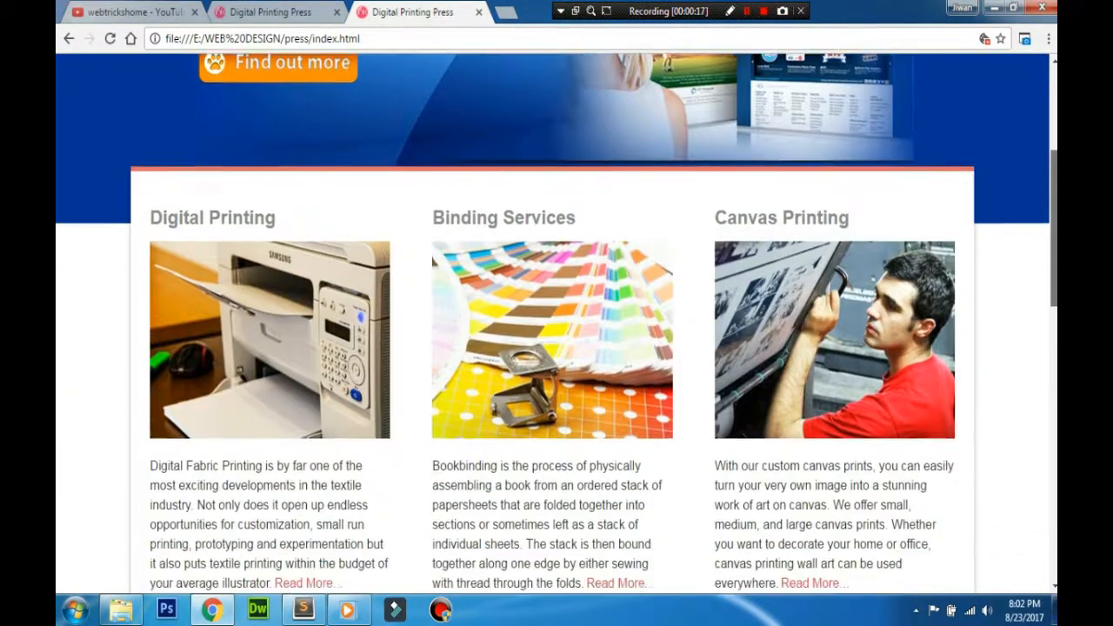
scroll(down, 3)
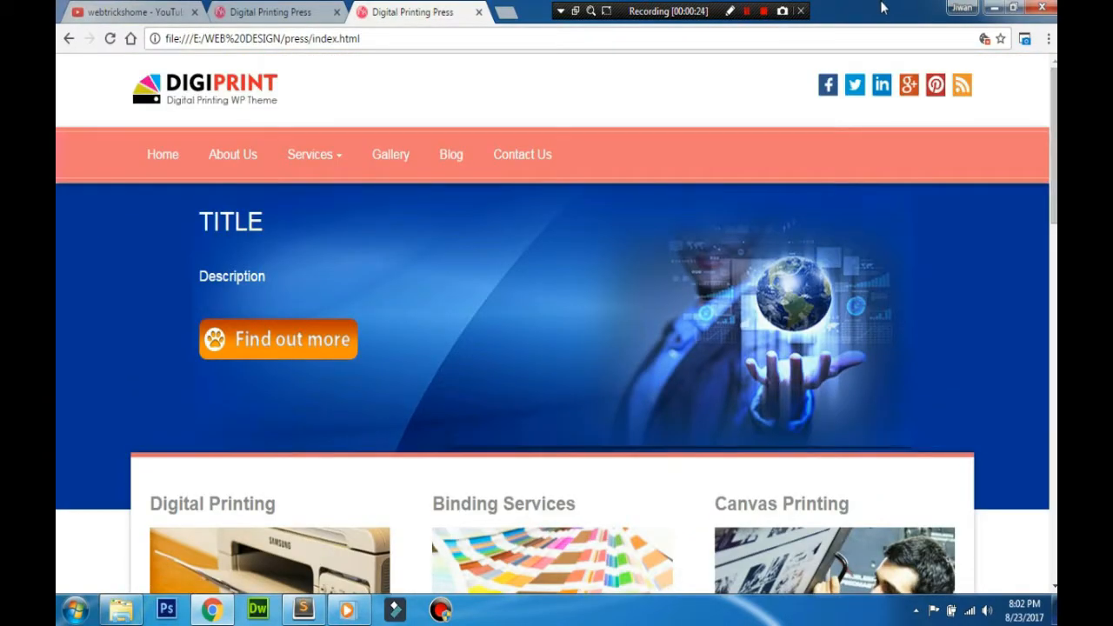
right_click(652, 74)
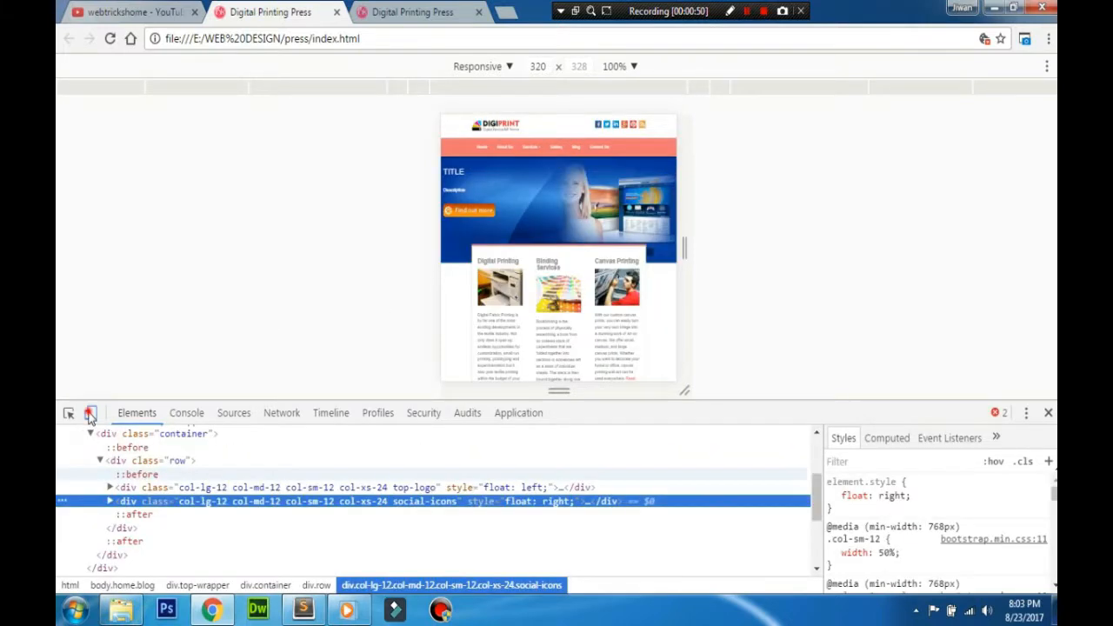
click(90, 412)
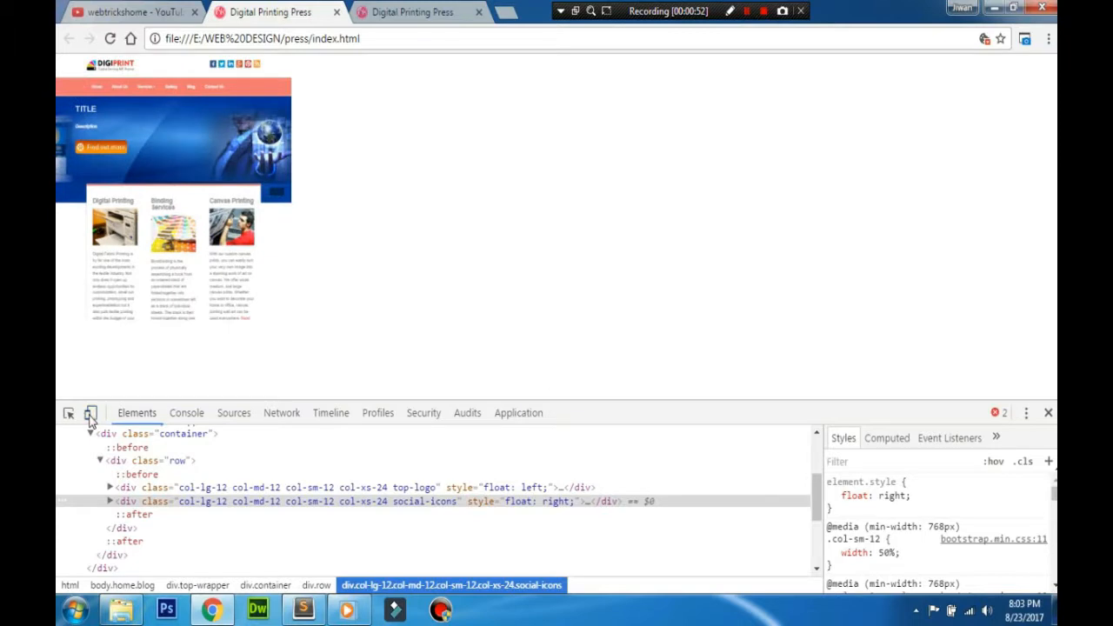
click(91, 414)
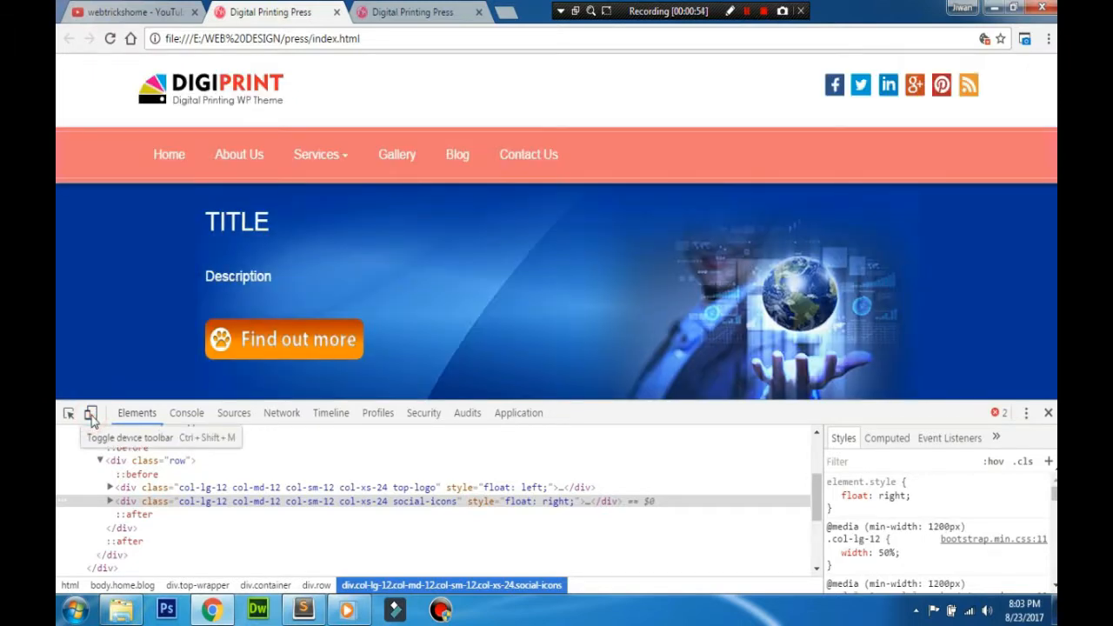
mouse_move(328, 407)
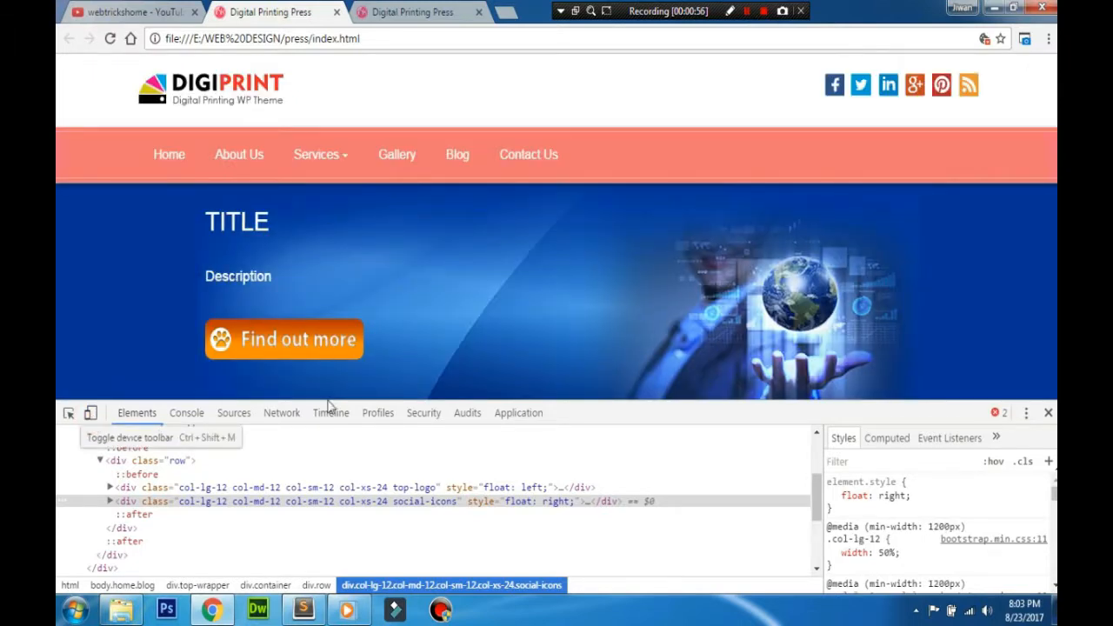
click(90, 412)
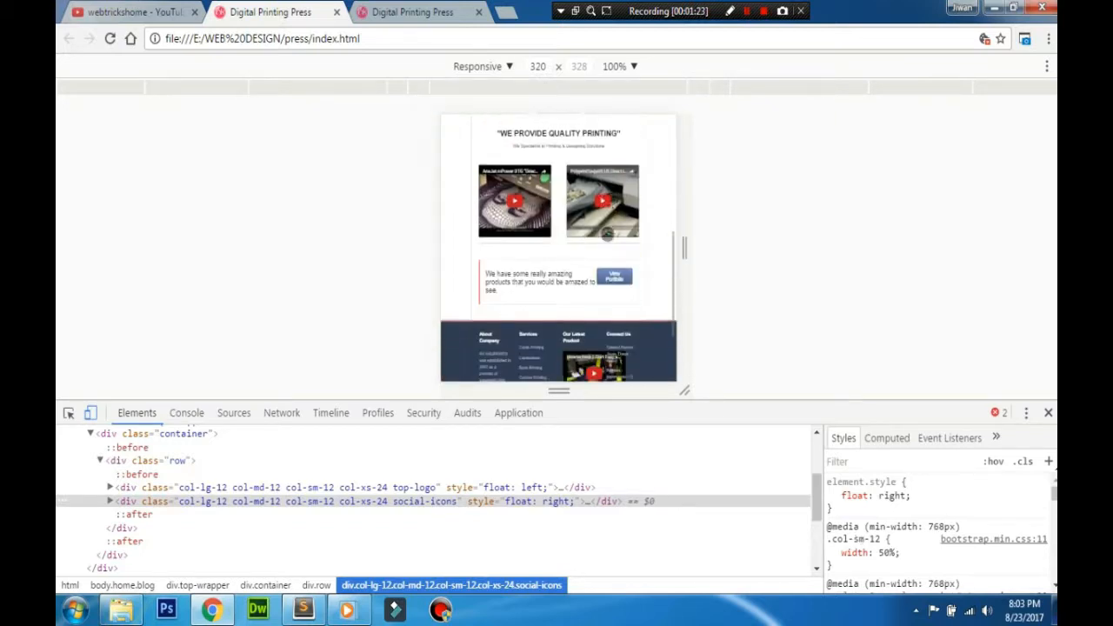
scroll(down, 3)
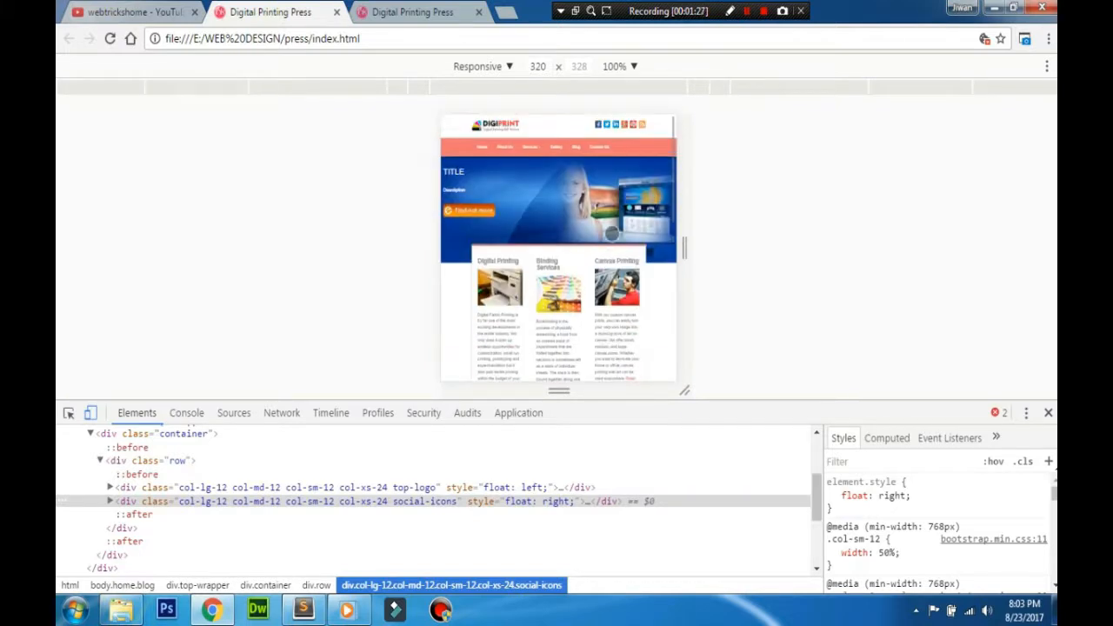
mouse_move(508, 139)
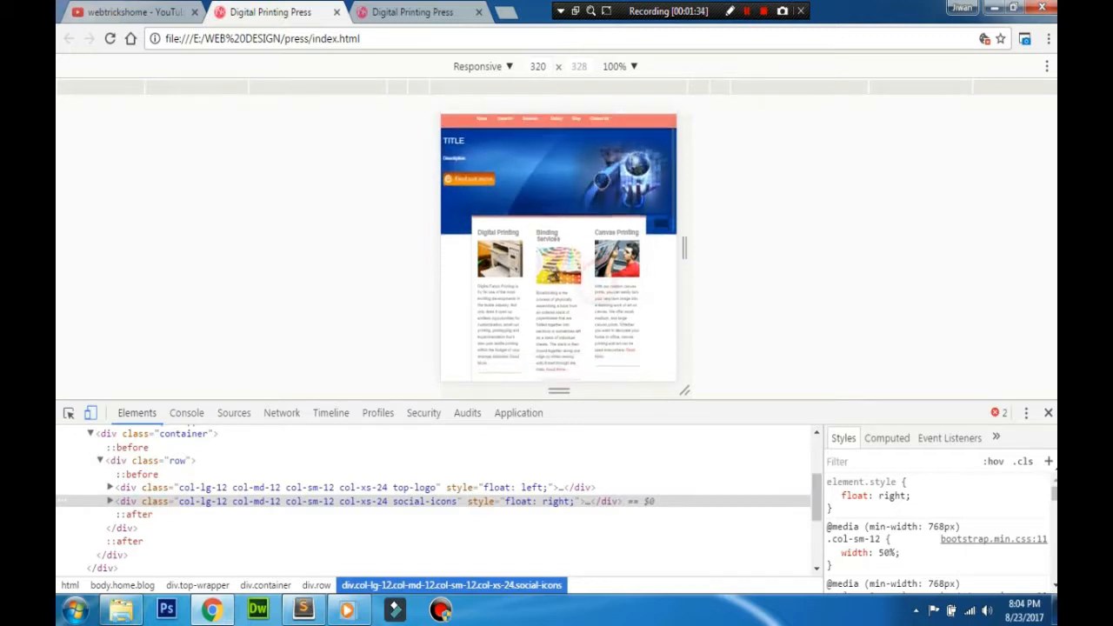
scroll(down, 3)
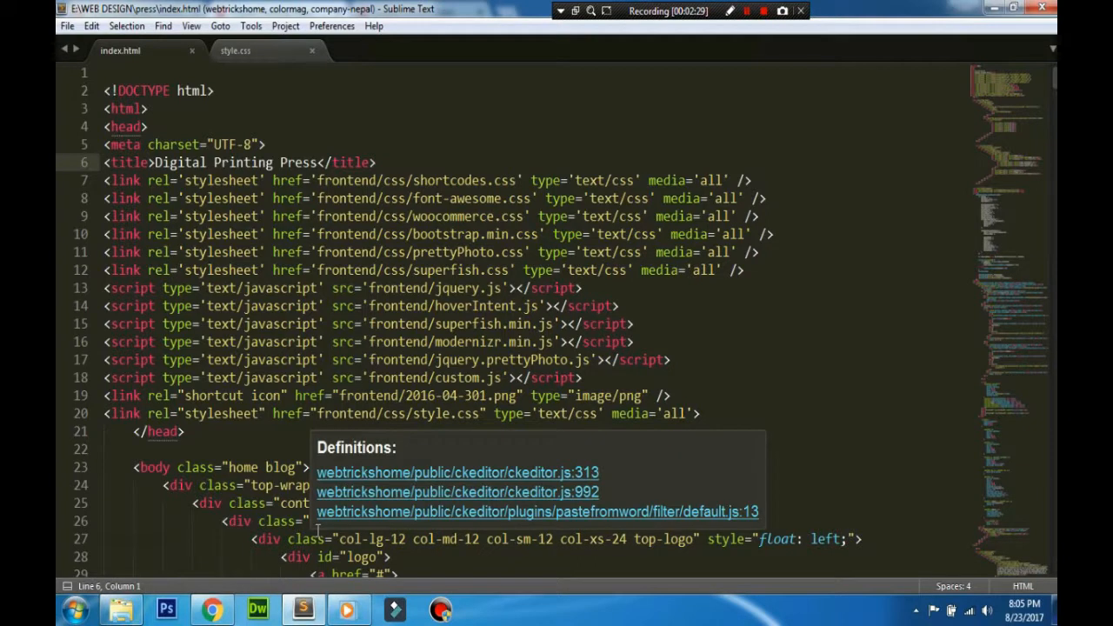
- Add the viewport meta tag (width=device-width, initial-scale=1.0) to index.html and save it
text(<meta name="viewport" content="width=device-width, initial-scale=1.0">)
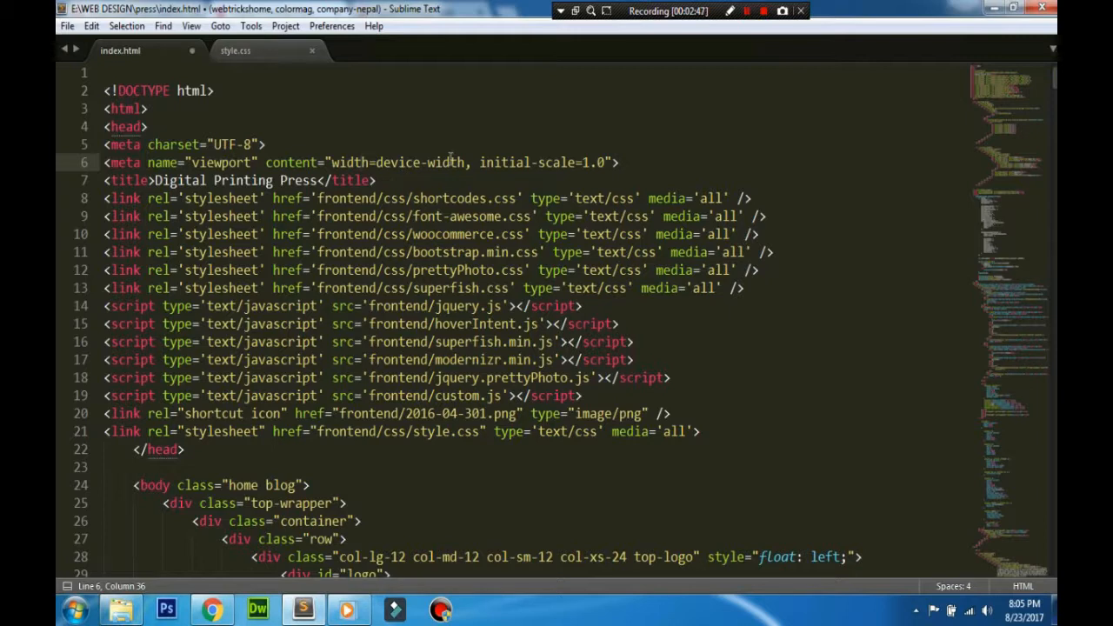
key(ctrl+s)
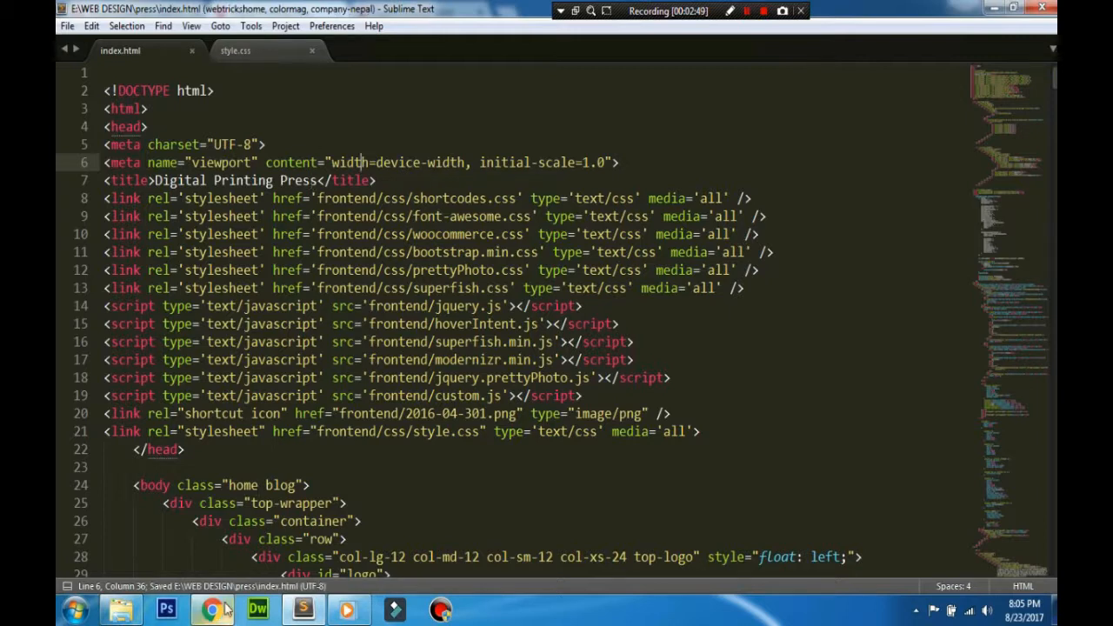
click(212, 609)
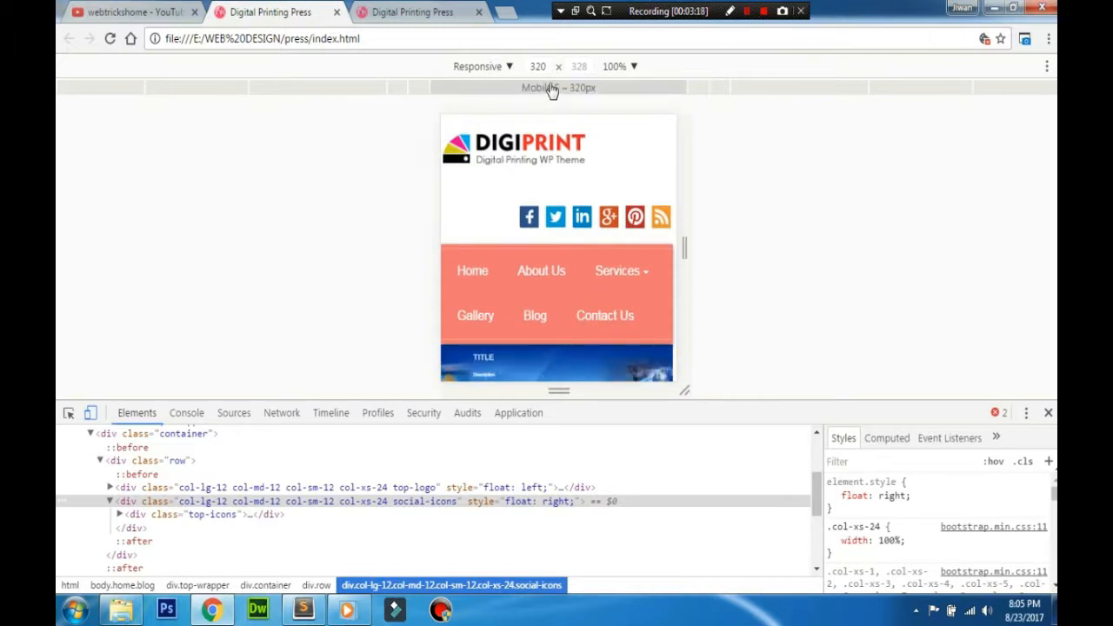
- Try responsive preview widths such as 410 and 425 px in the device toolbar
drag(682, 247, 705, 247)
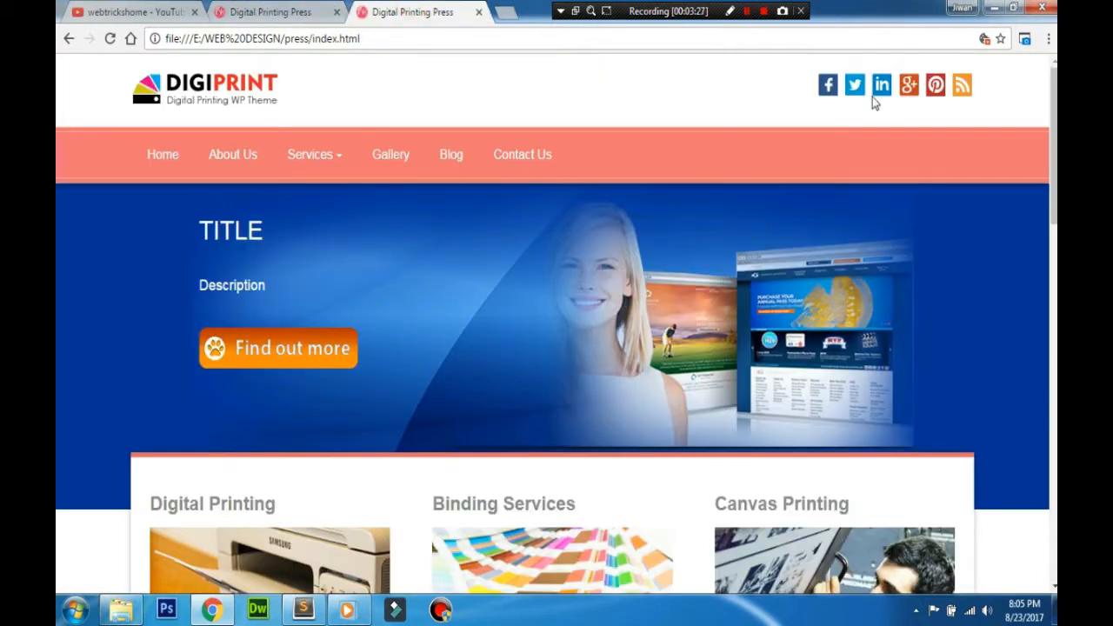
mouse_move(745, 132)
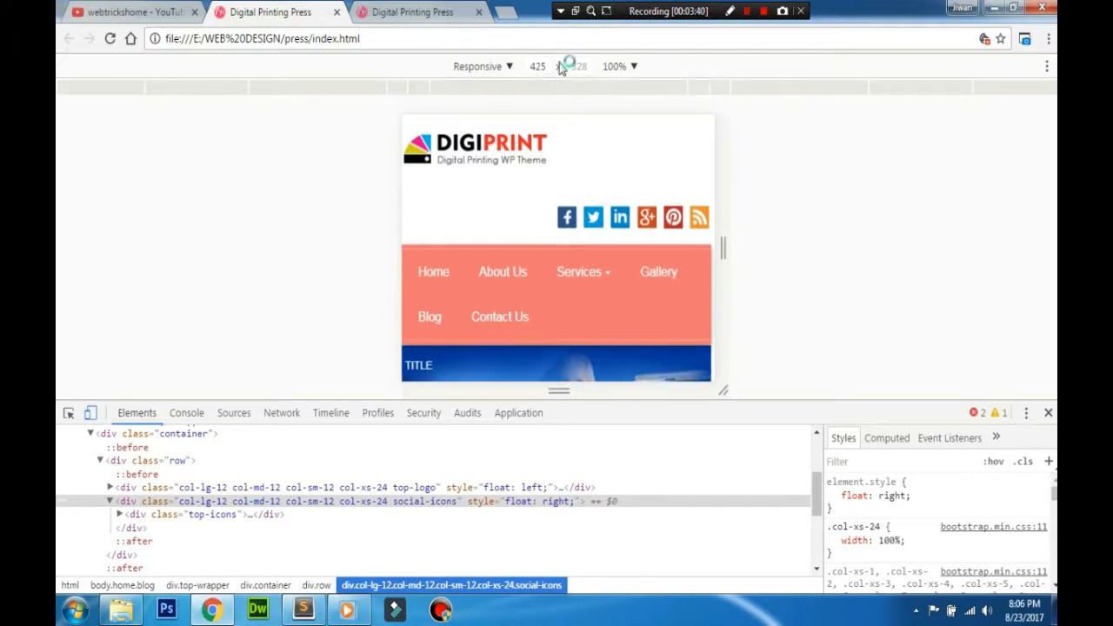
click(538, 66)
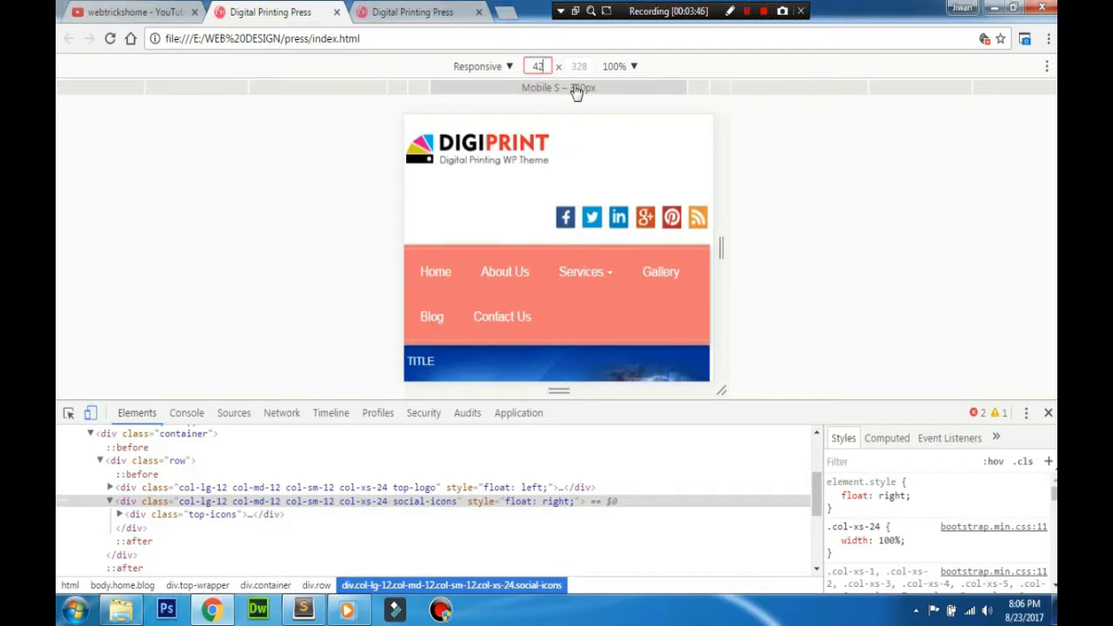
text(410)
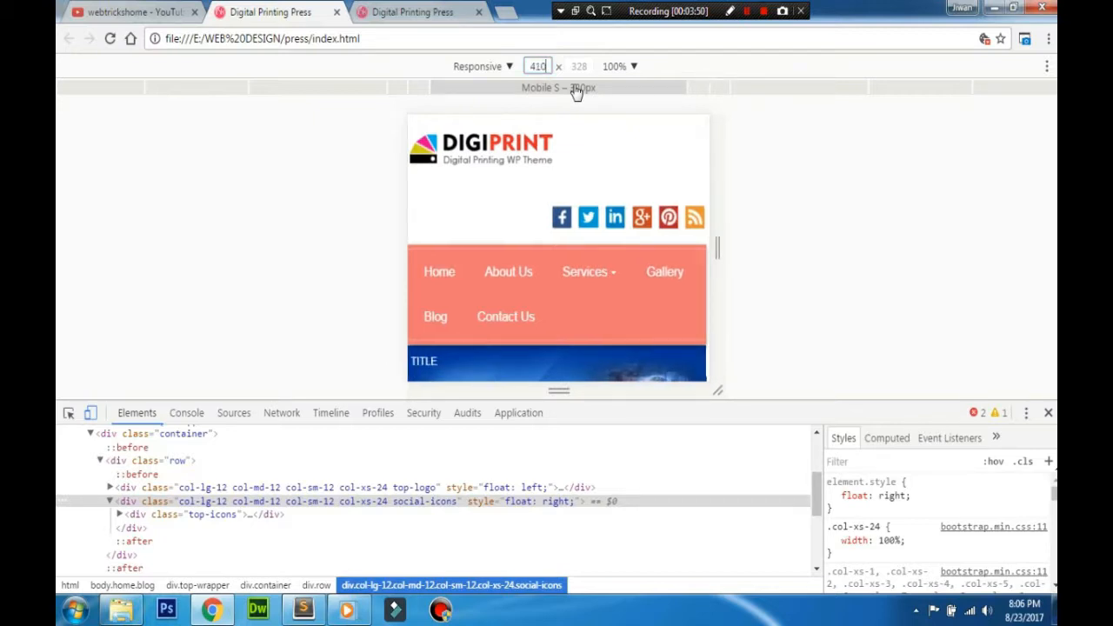
text(425)
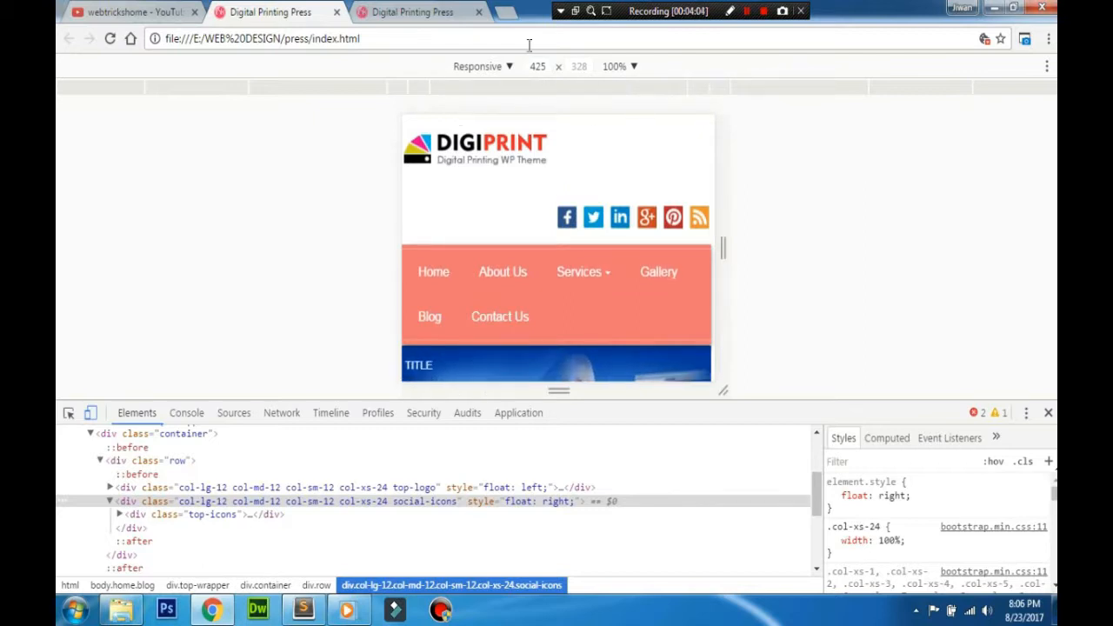
click(537, 66)
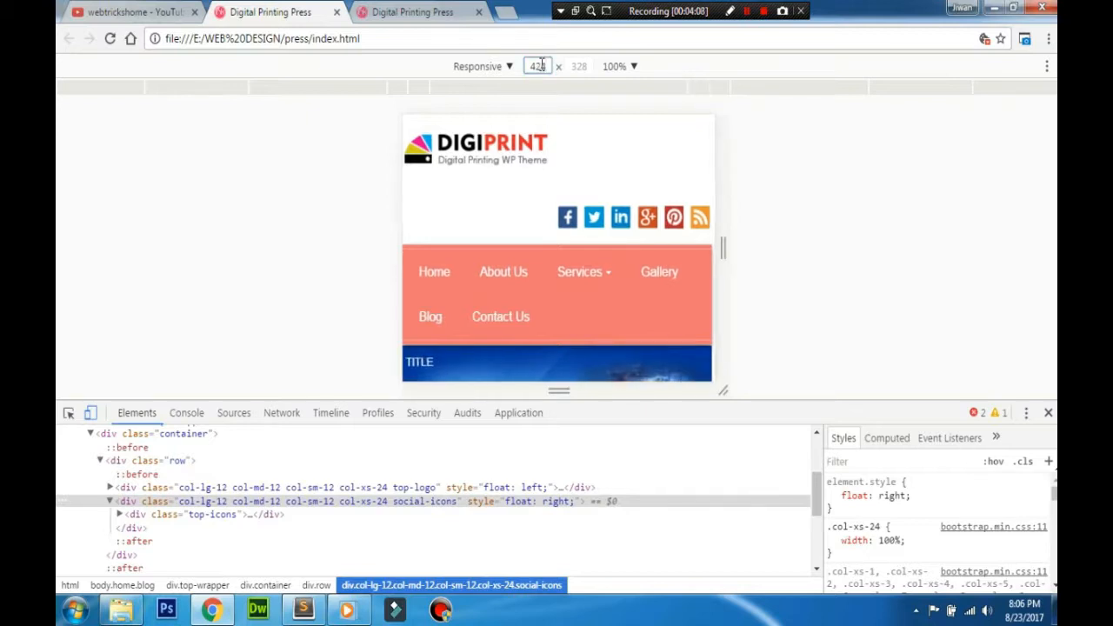
mouse_move(548, 94)
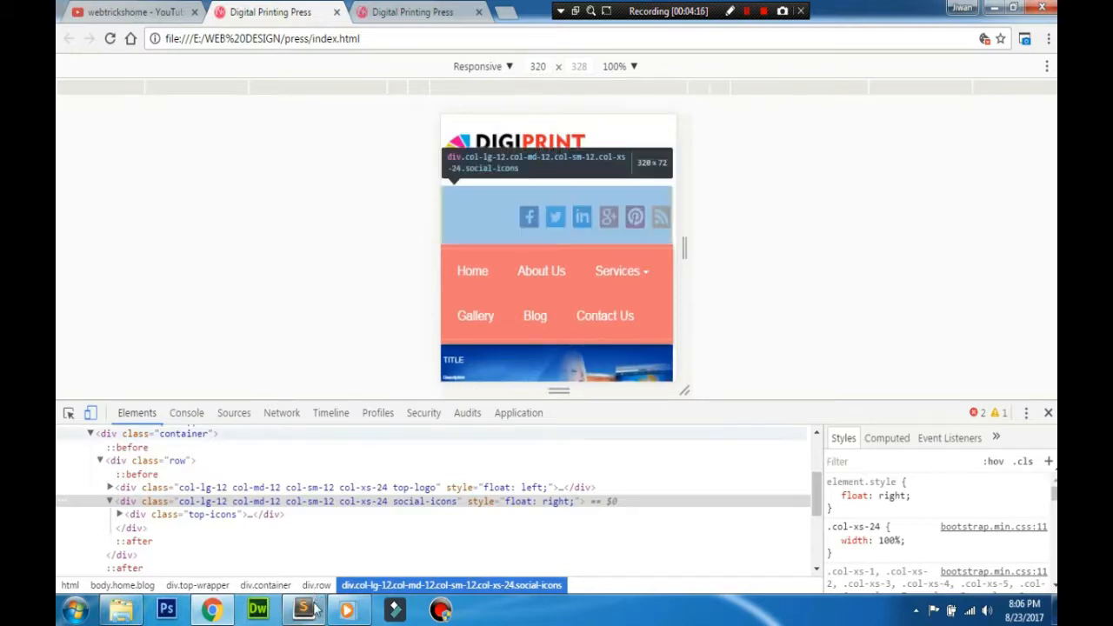
click(302, 608)
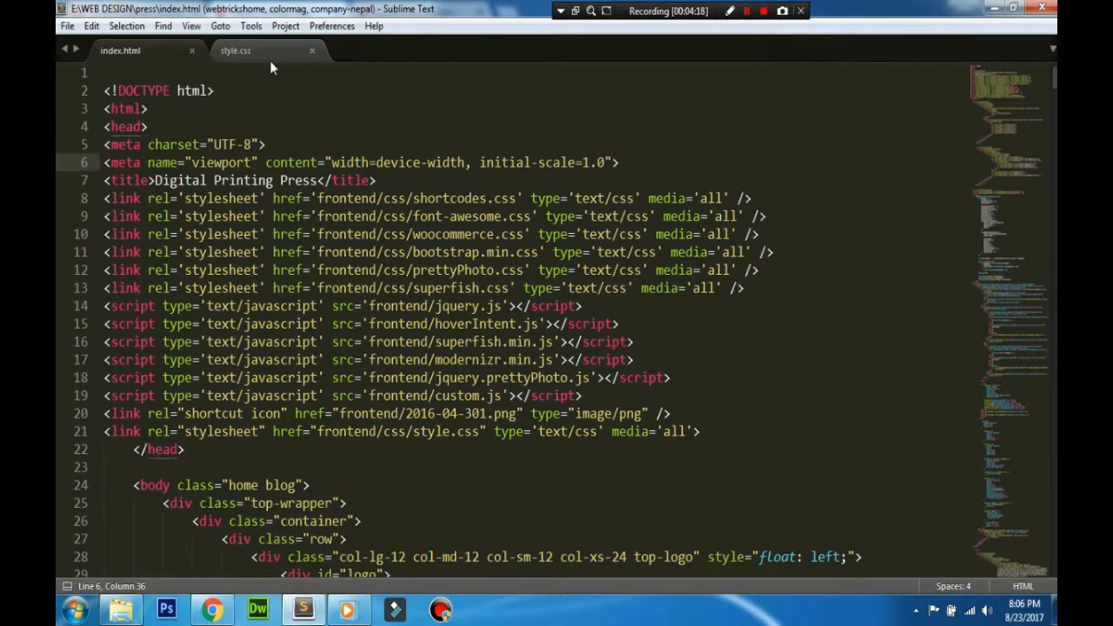
click(237, 49)
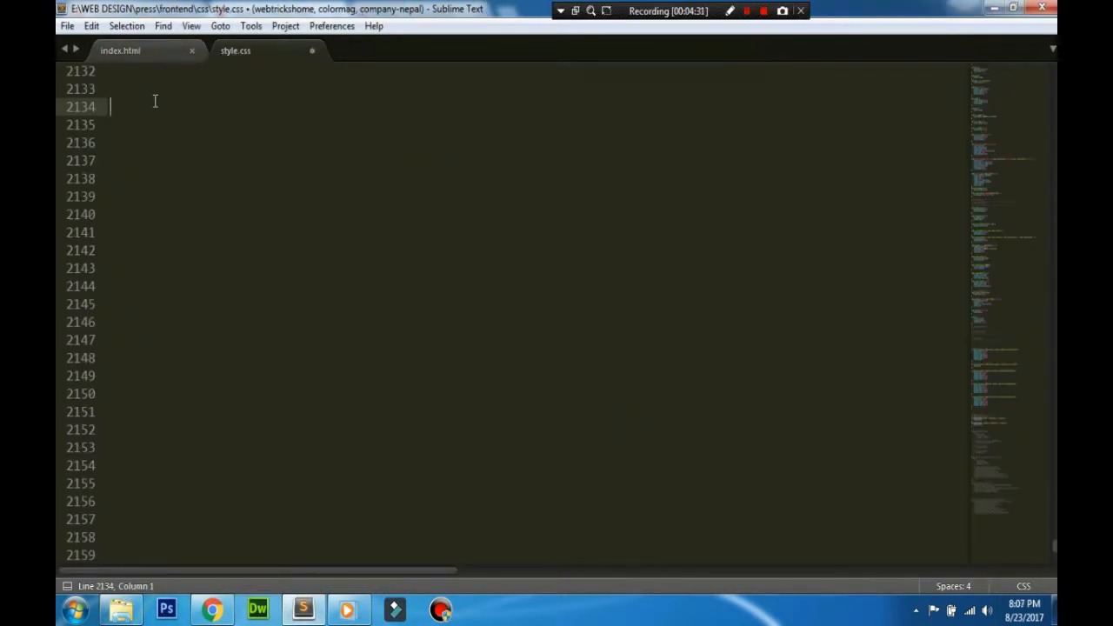
text(@)
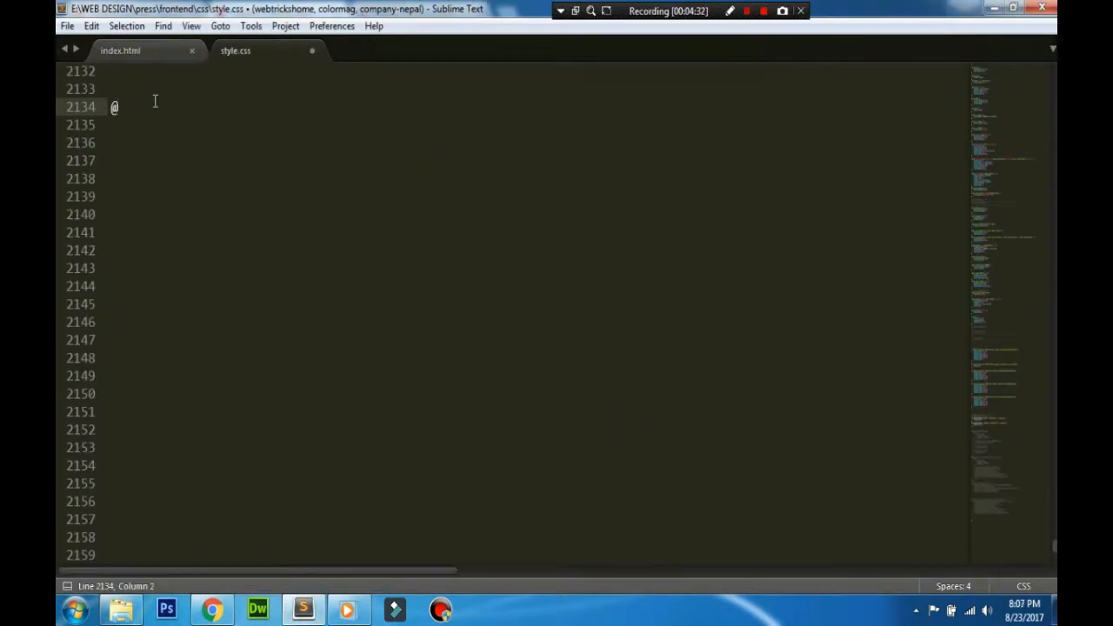
text(media)
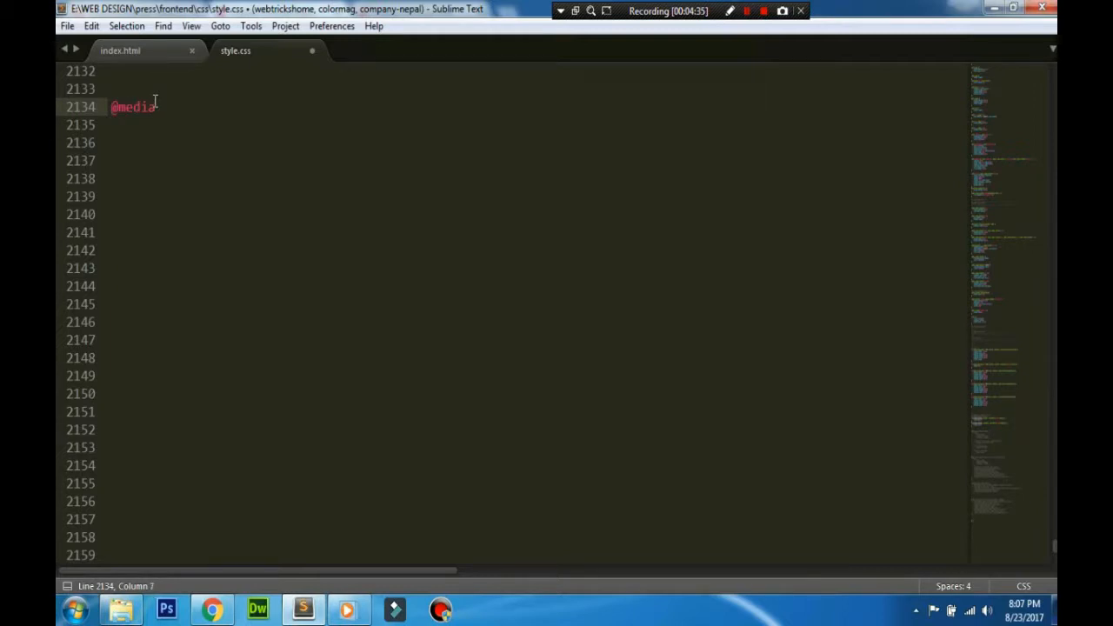
text(())
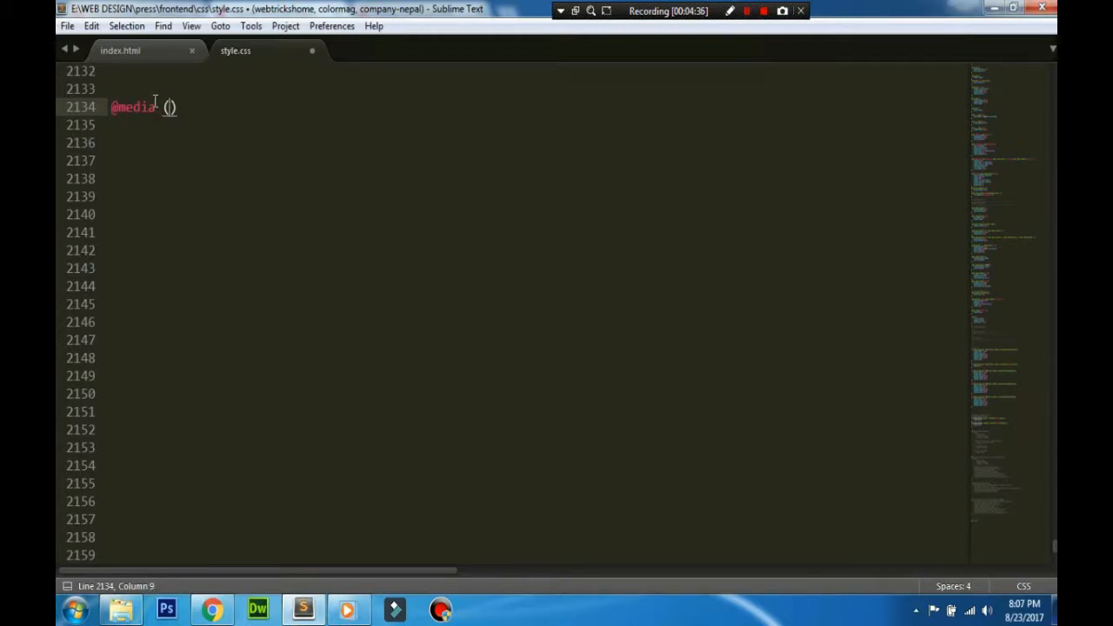
text(max-width:)
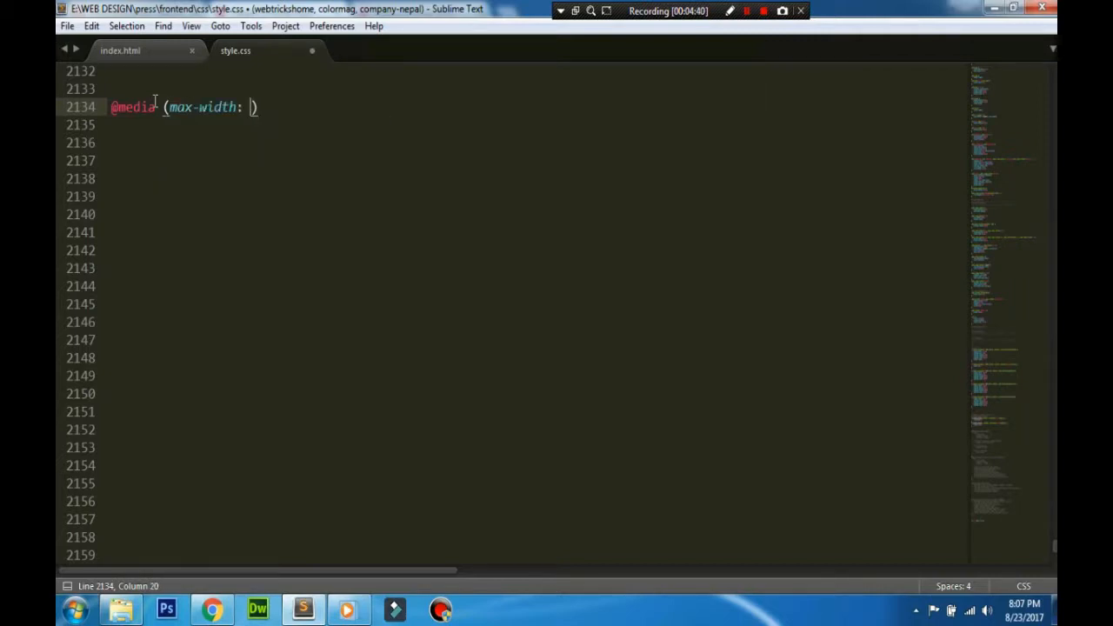
text(4)
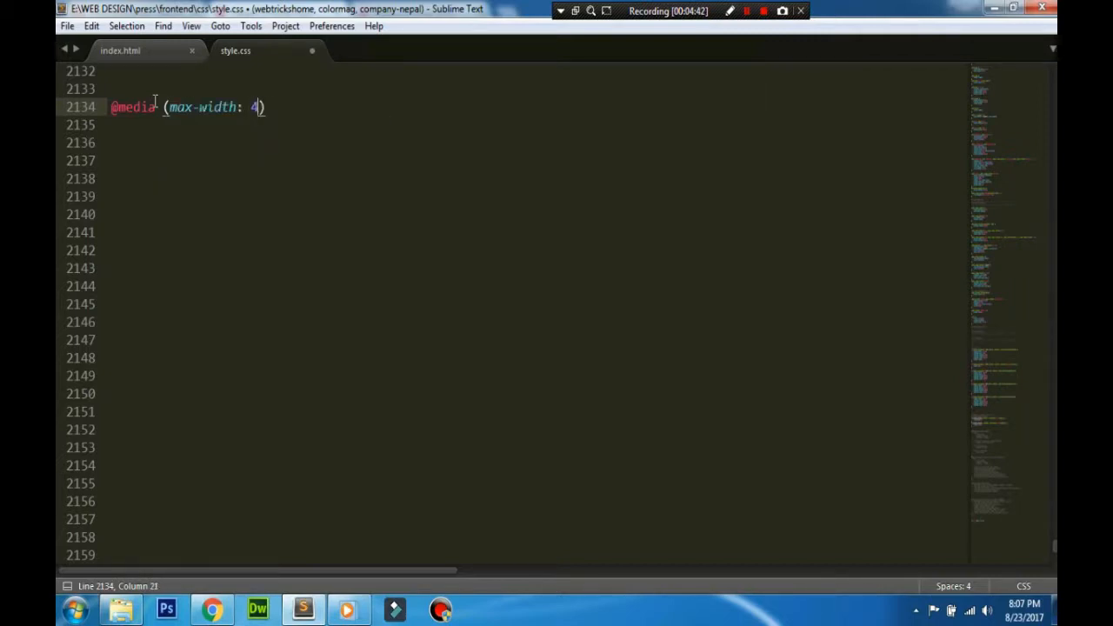
text(24px)
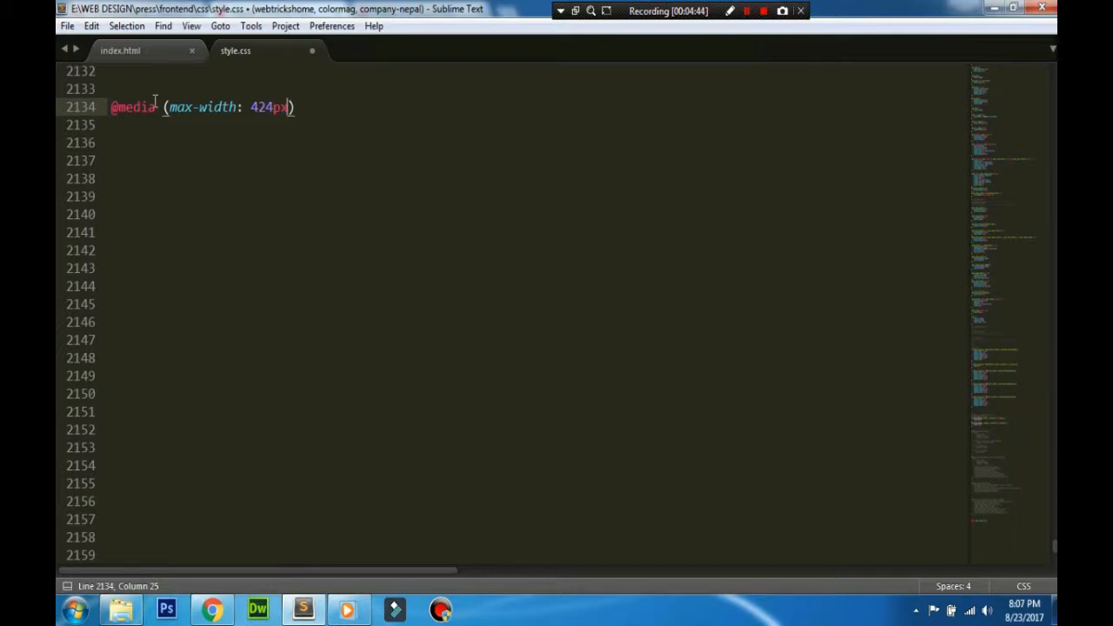
text({)
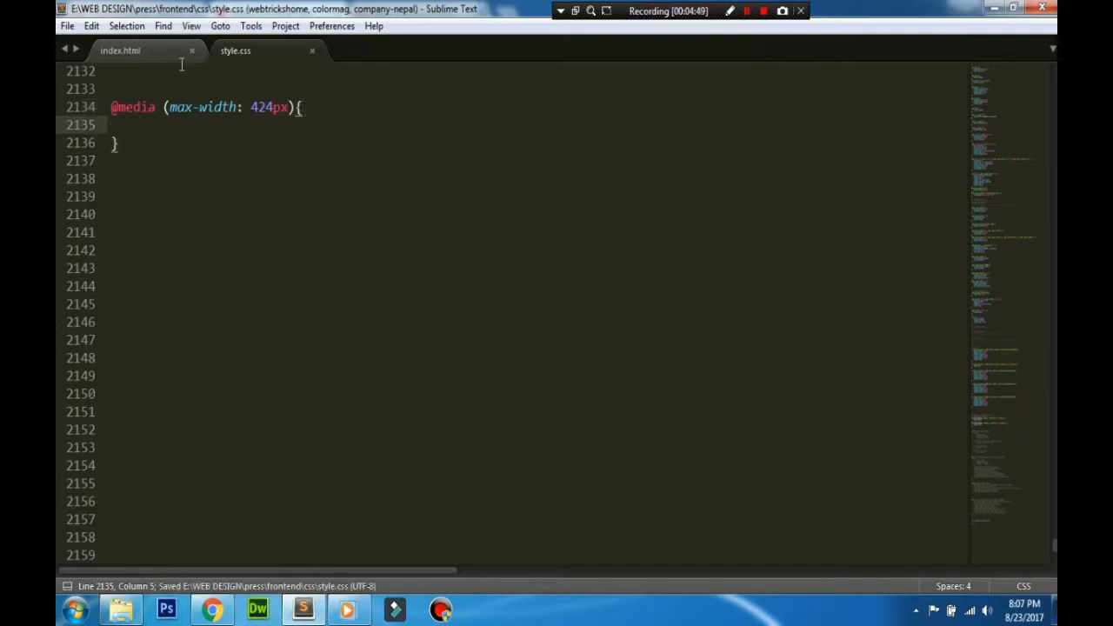
click(212, 609)
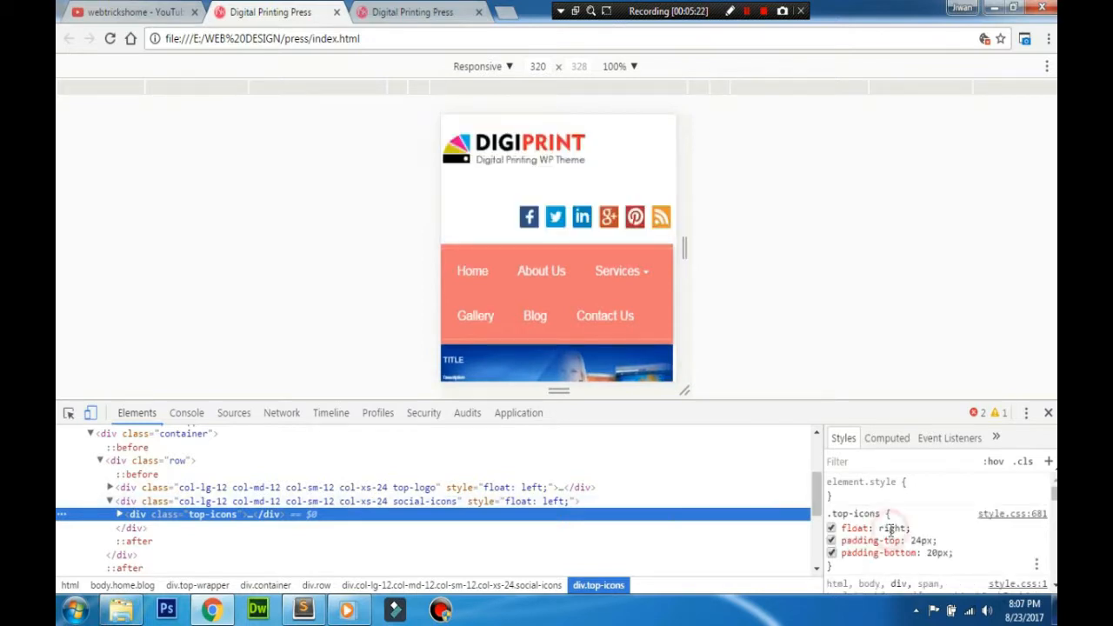
- Edit the social-icons float value in DevTools and scroll to the footer icons
double_click(891, 529)
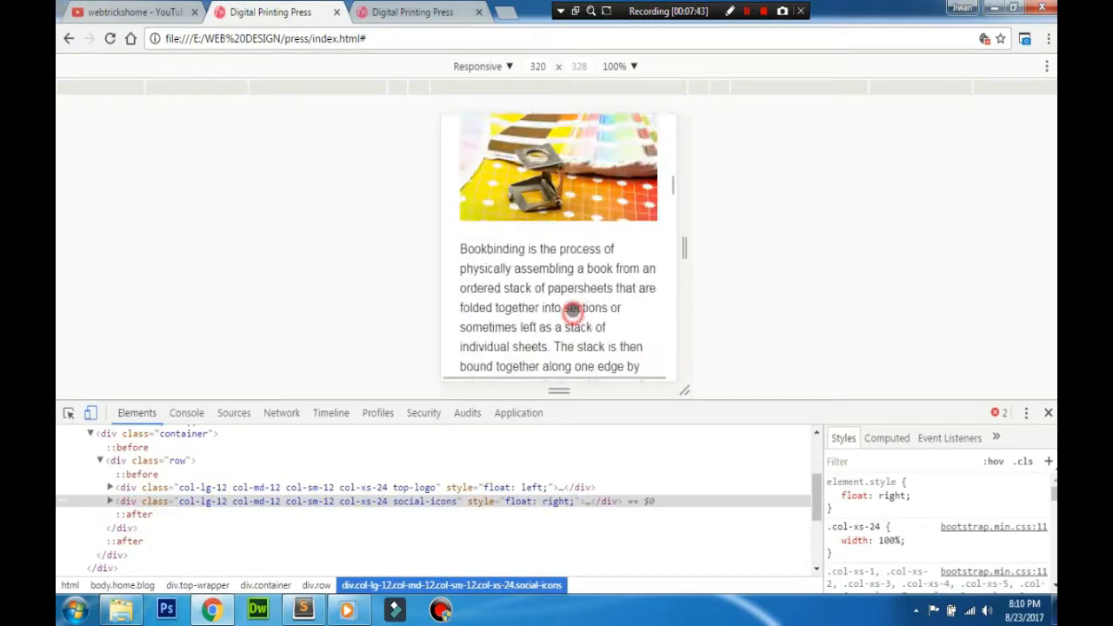
scroll(down, 3)
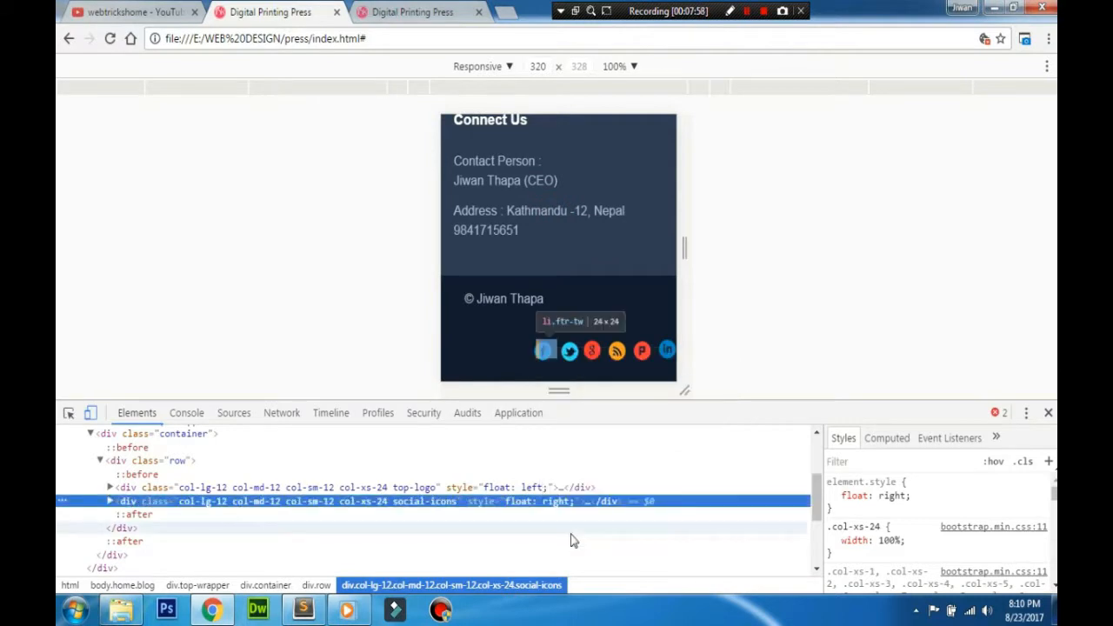
- Float .top-icons left inside the 424px query and start the .footer-social-icons query
click(303, 609)
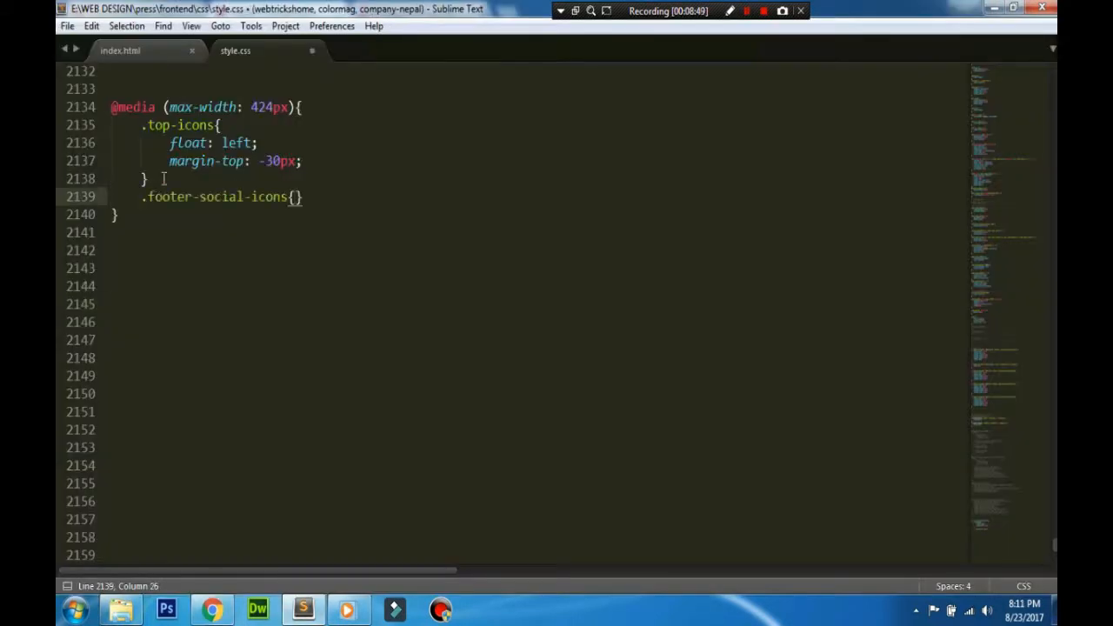
text(float: left;)
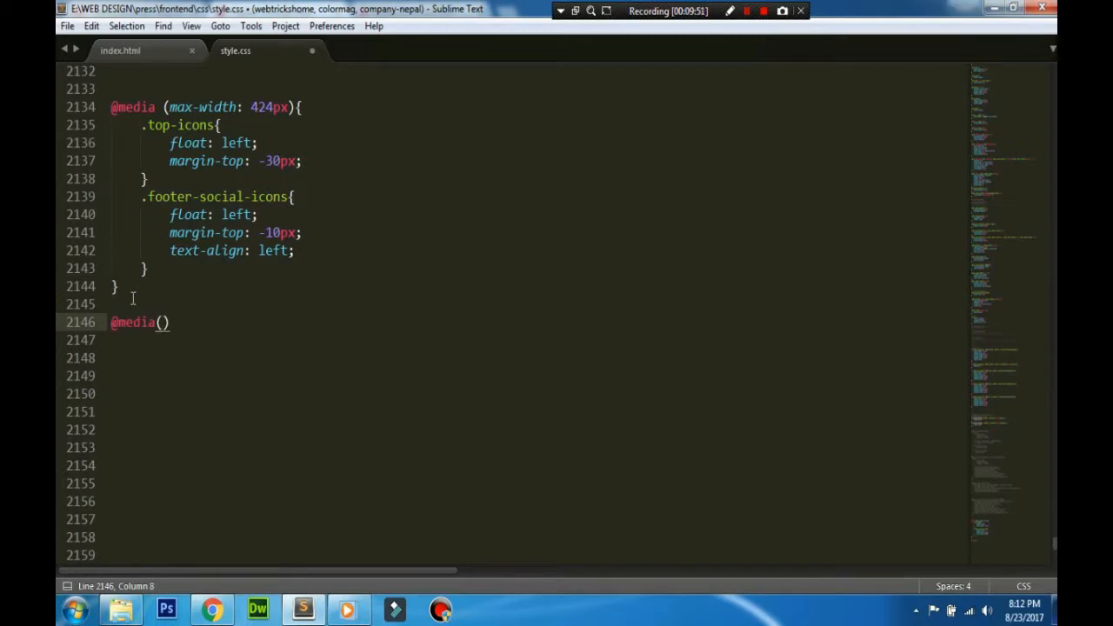
text(min-width: 374px)
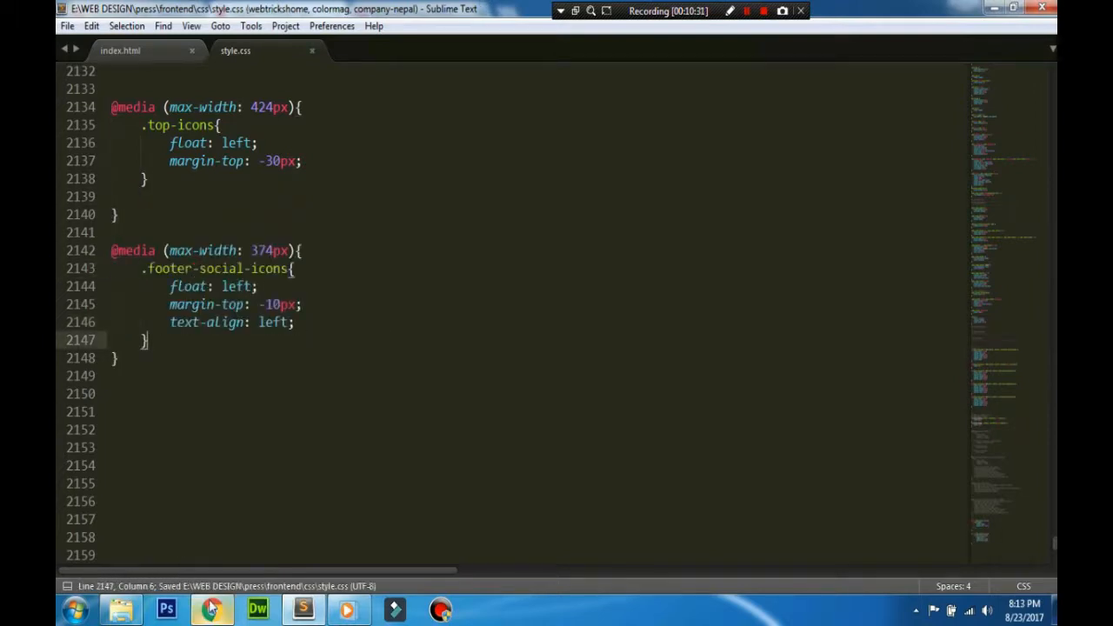
click(212, 609)
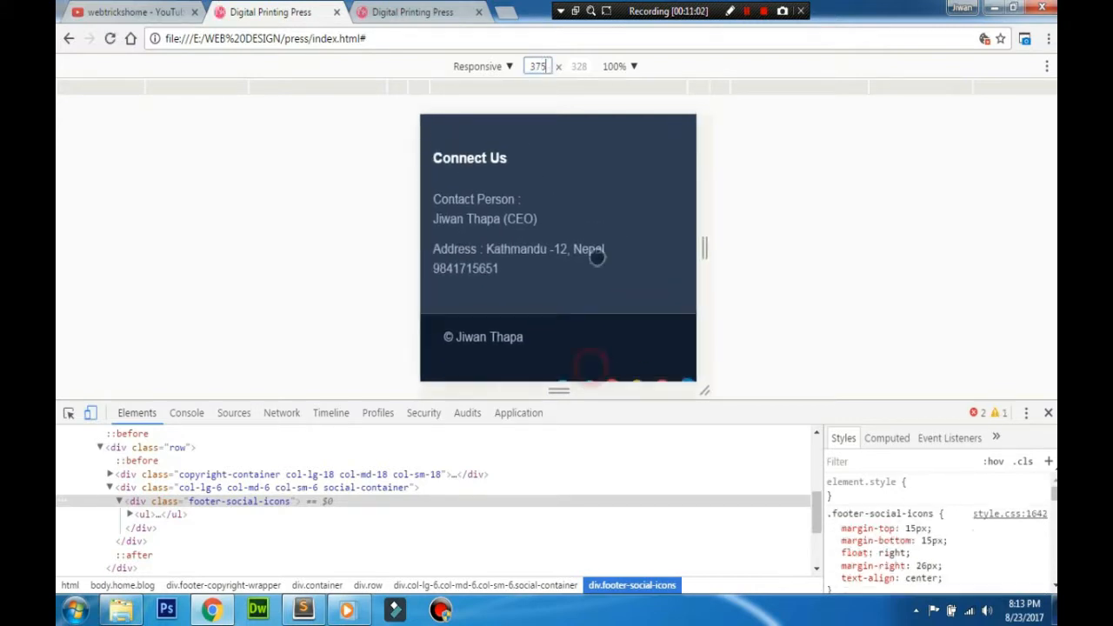
click(303, 609)
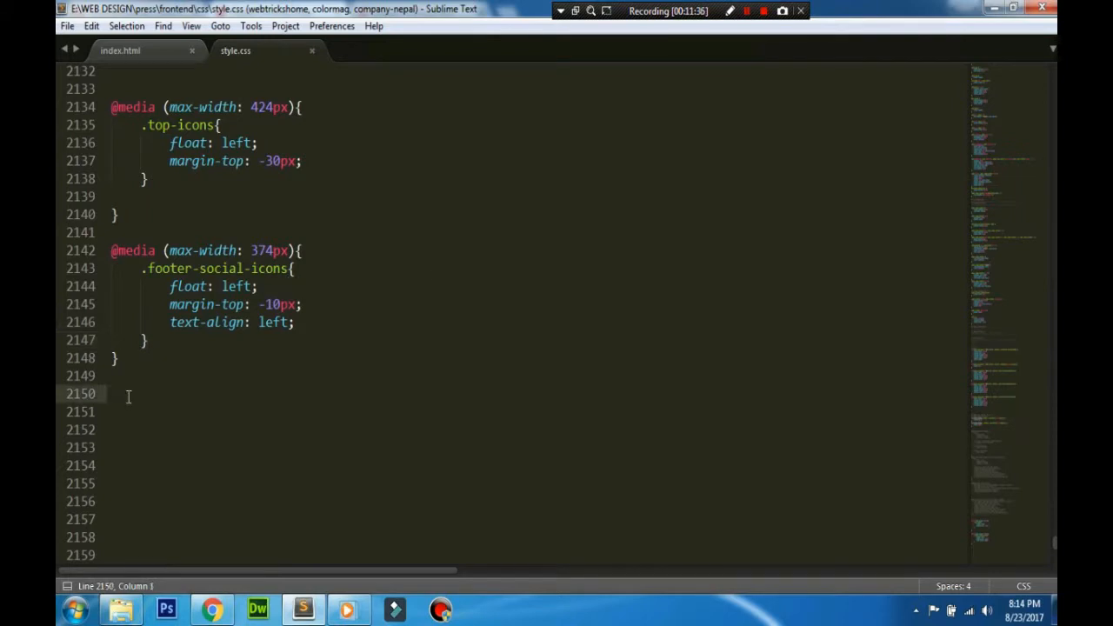
text(@media(min-width: 375))
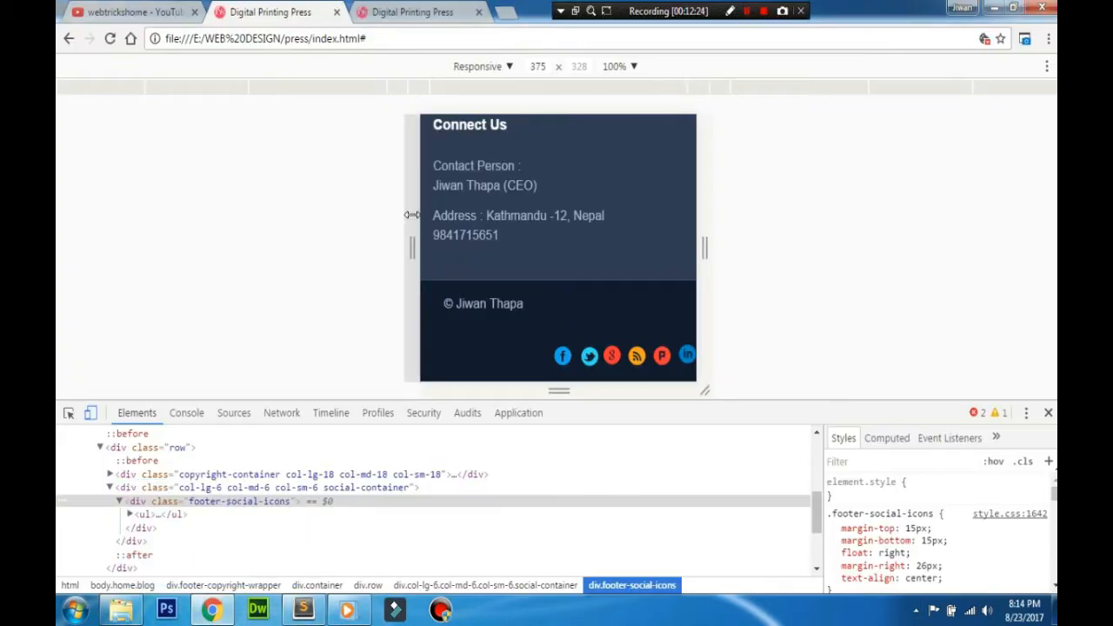
click(303, 609)
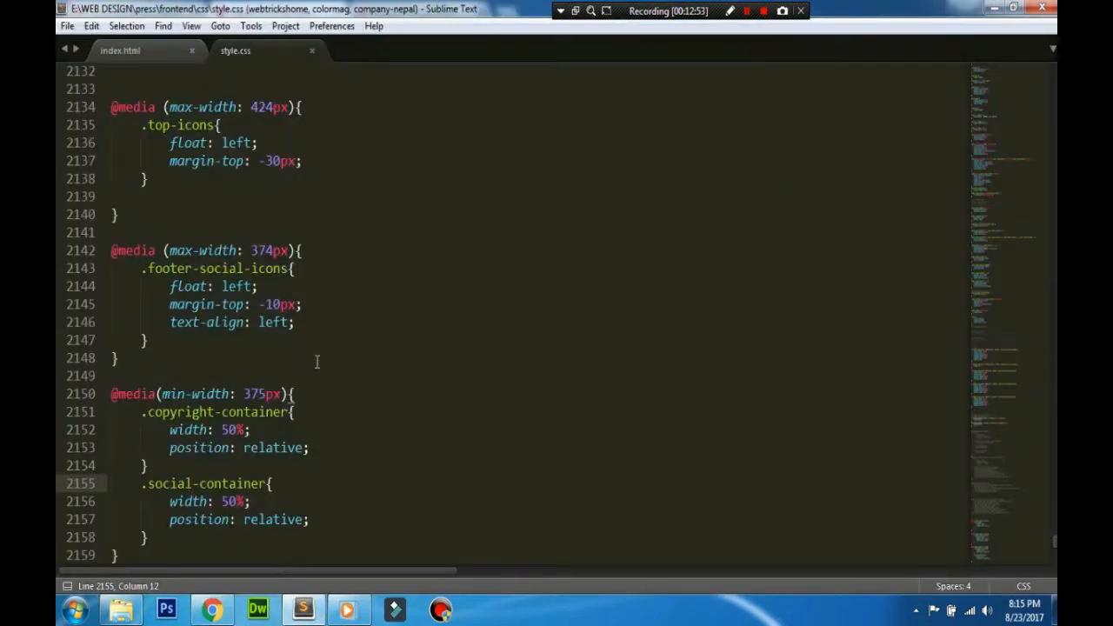
mouse_move(212, 609)
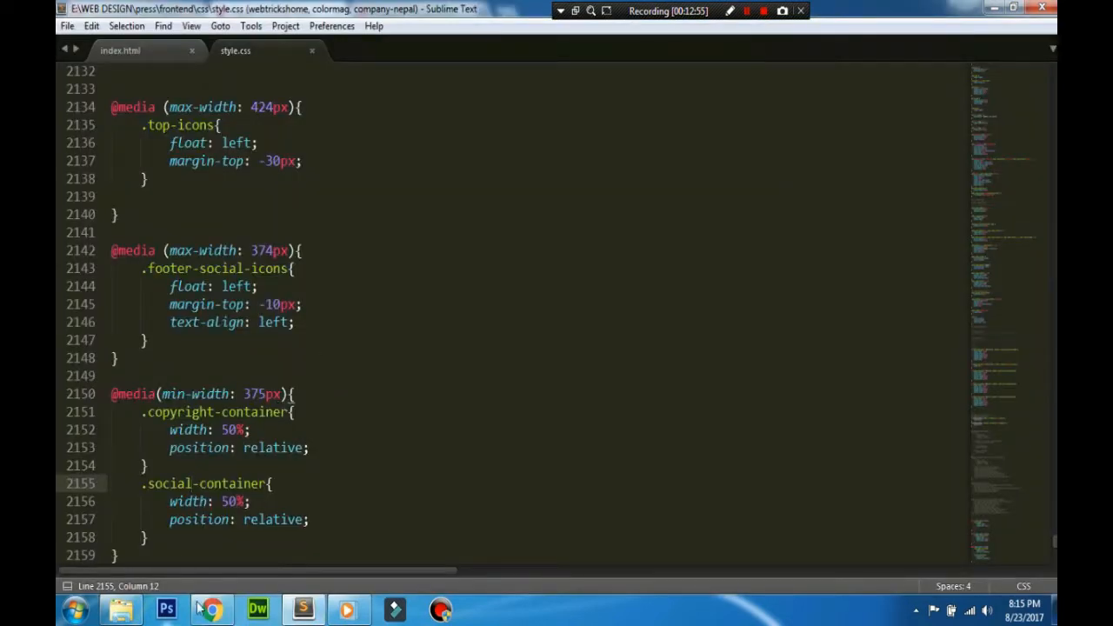
- Float .copyright-container left with padding-right: 10px on its paragraph, then check the result
text(float: left;)
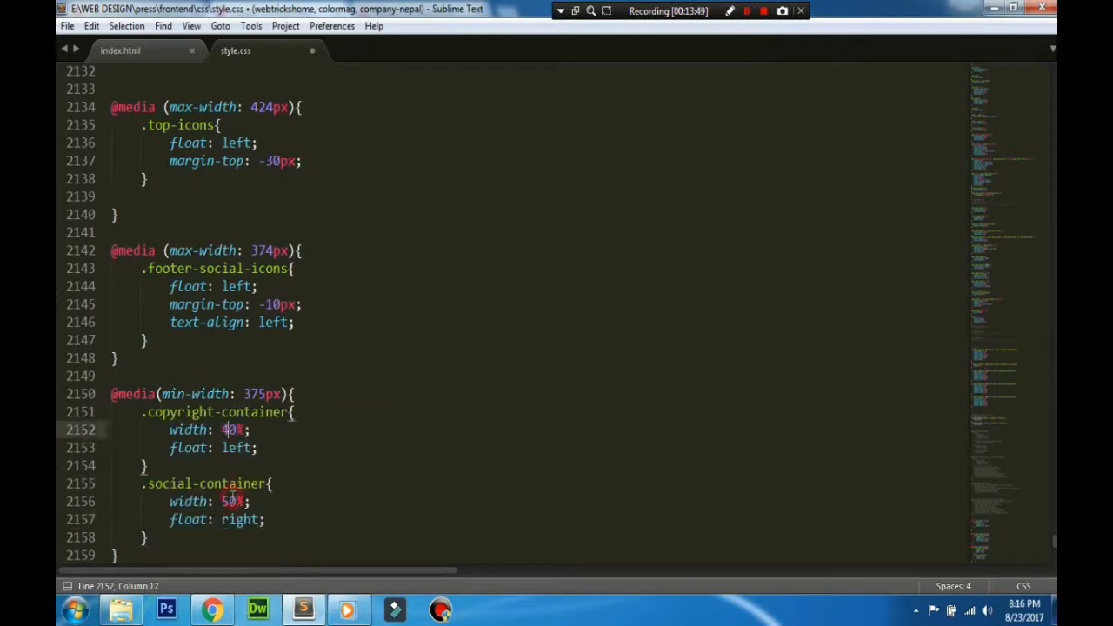
text(padding-left: 10px;)
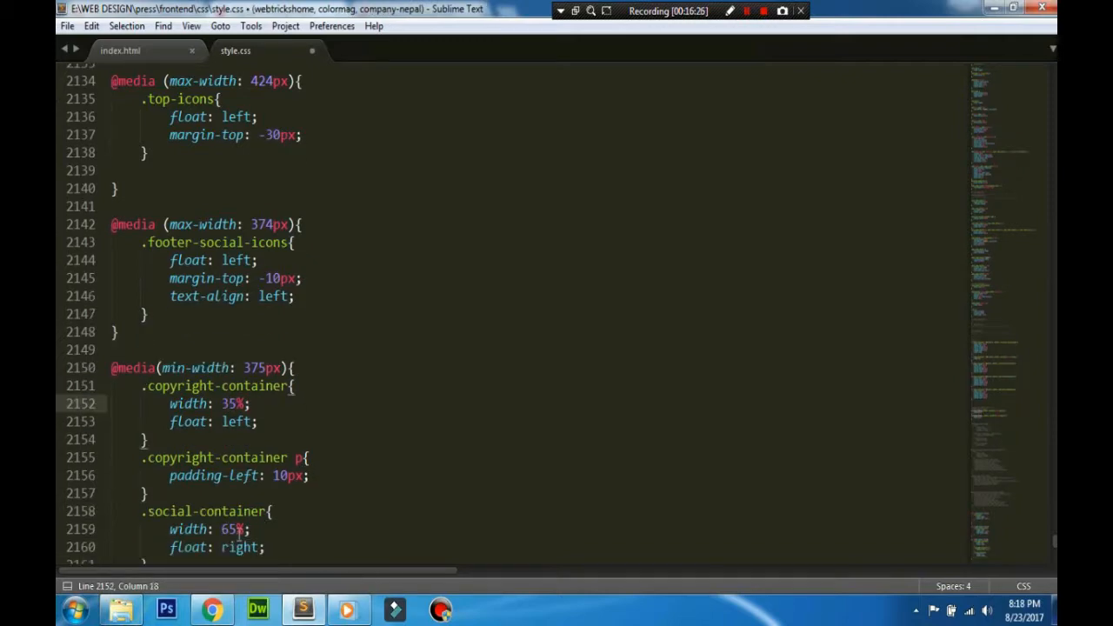
text(padding-right: 10px;)
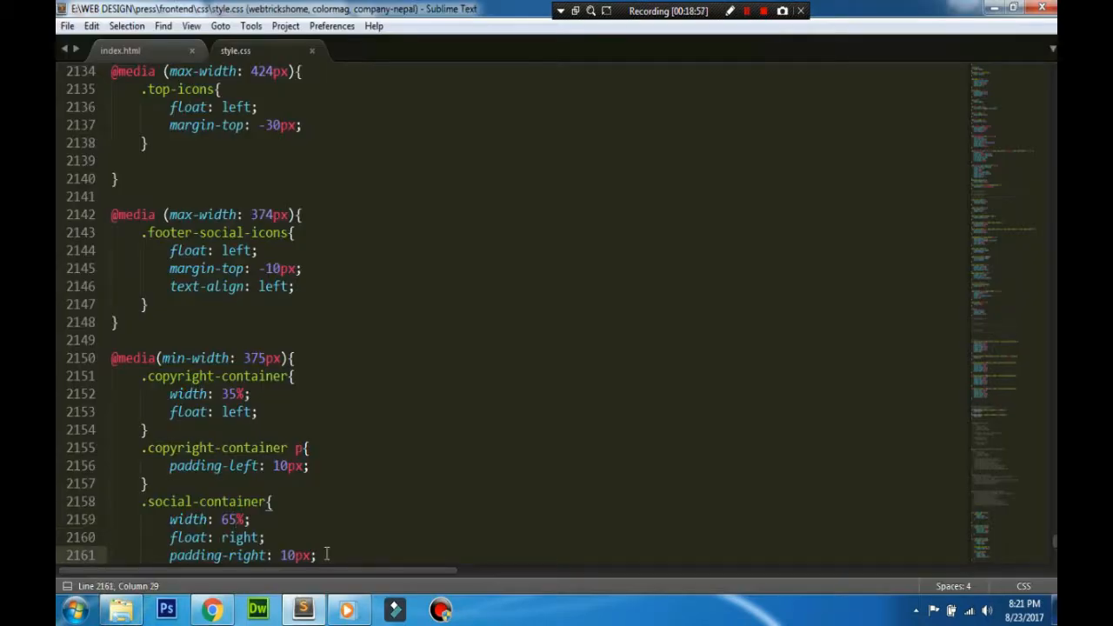
click(212, 609)
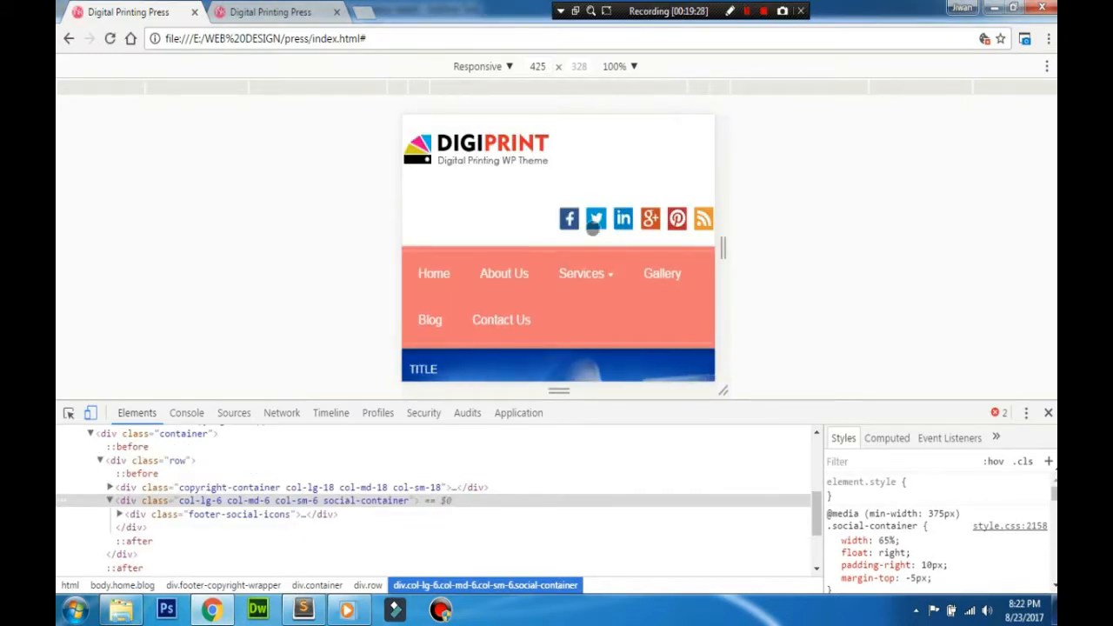
mouse_move(556, 94)
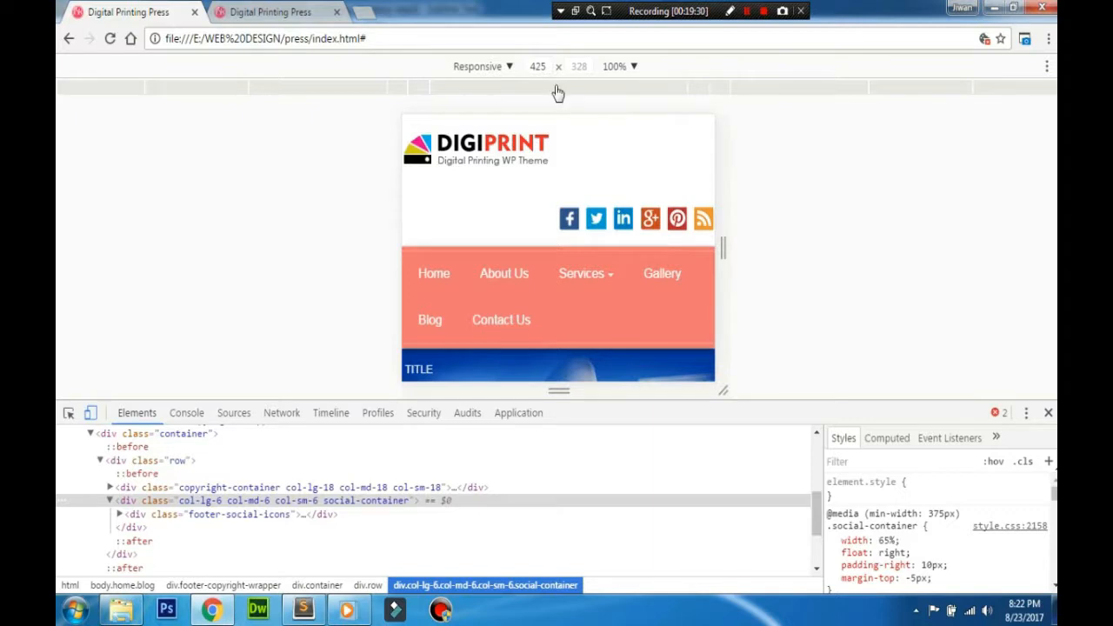
- Preview the header icons at a wider width and scroll down the page
click(537, 66)
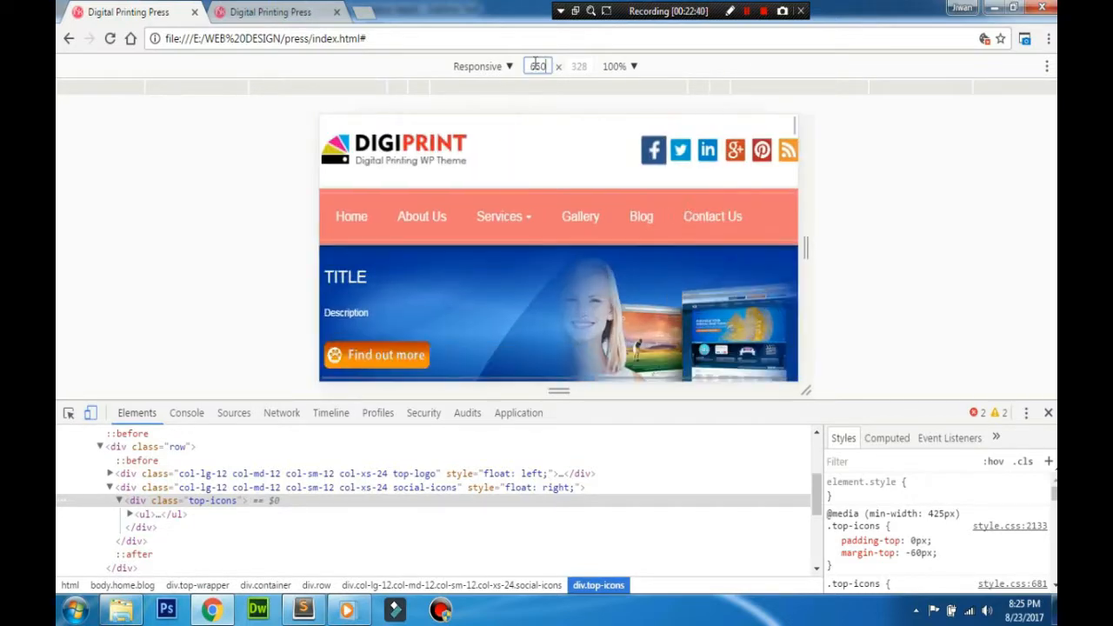
scroll(down, 3)
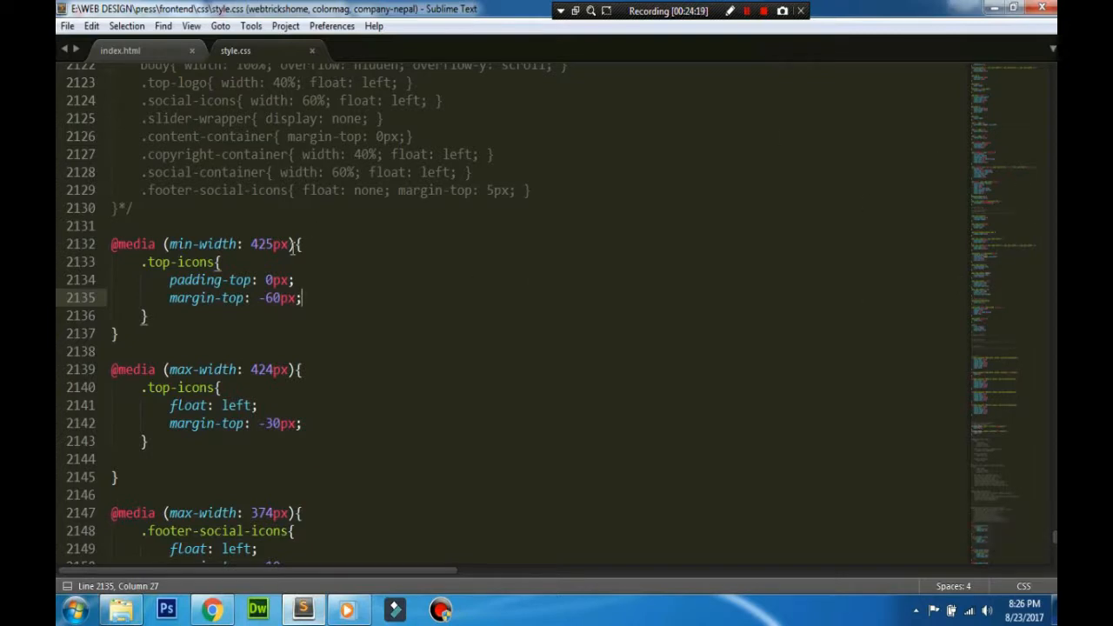
- Cap the 425px query with and (max-width: 767px)
text(and)
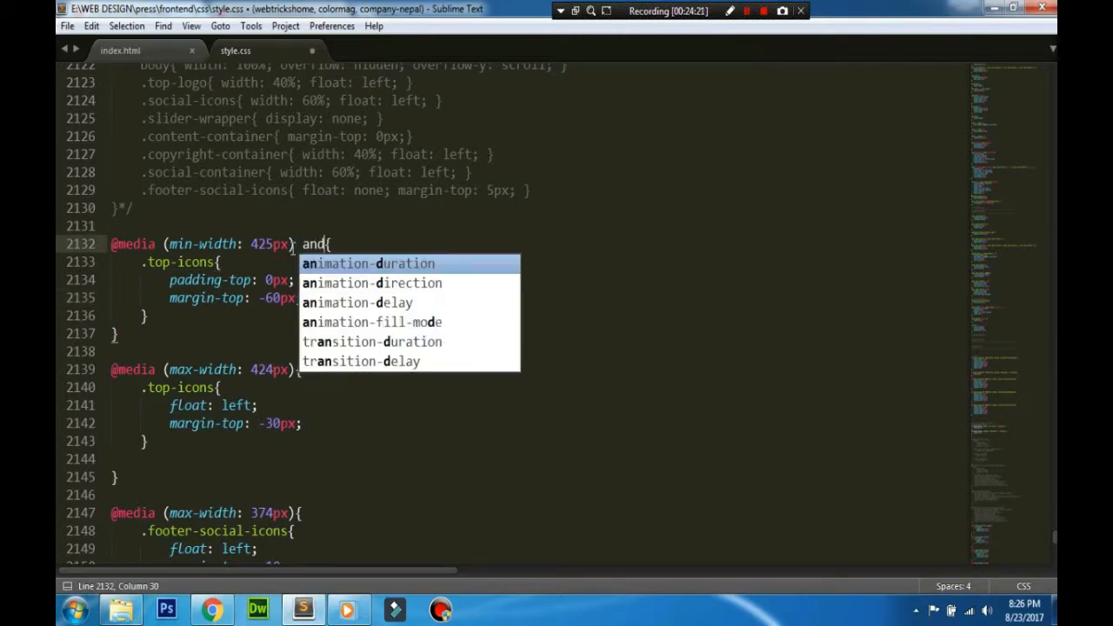
text((max-width: \)
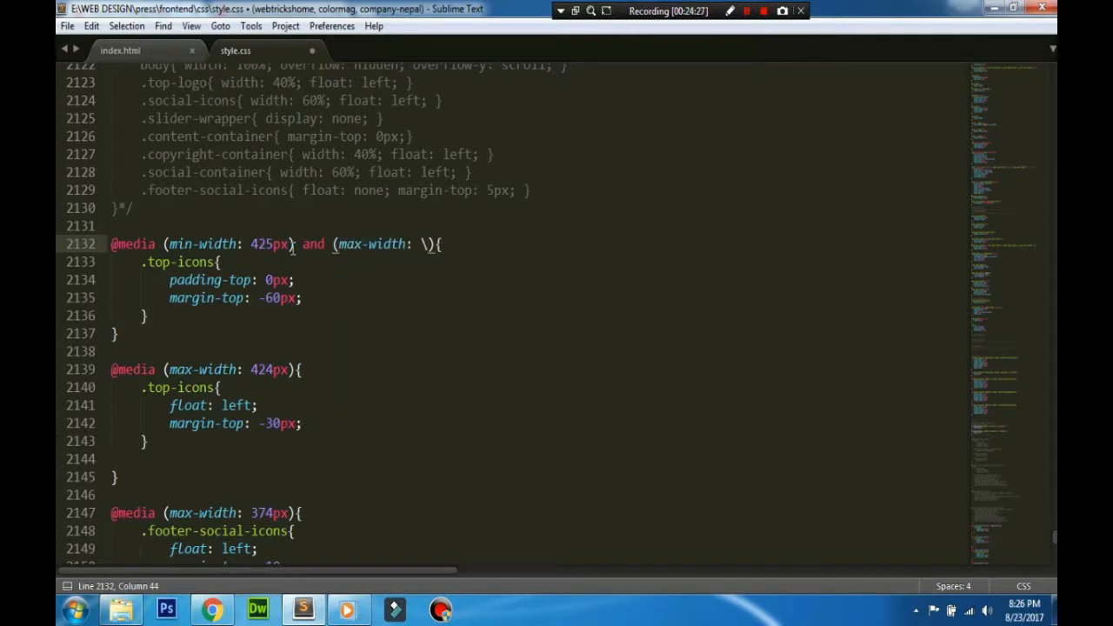
text(767)
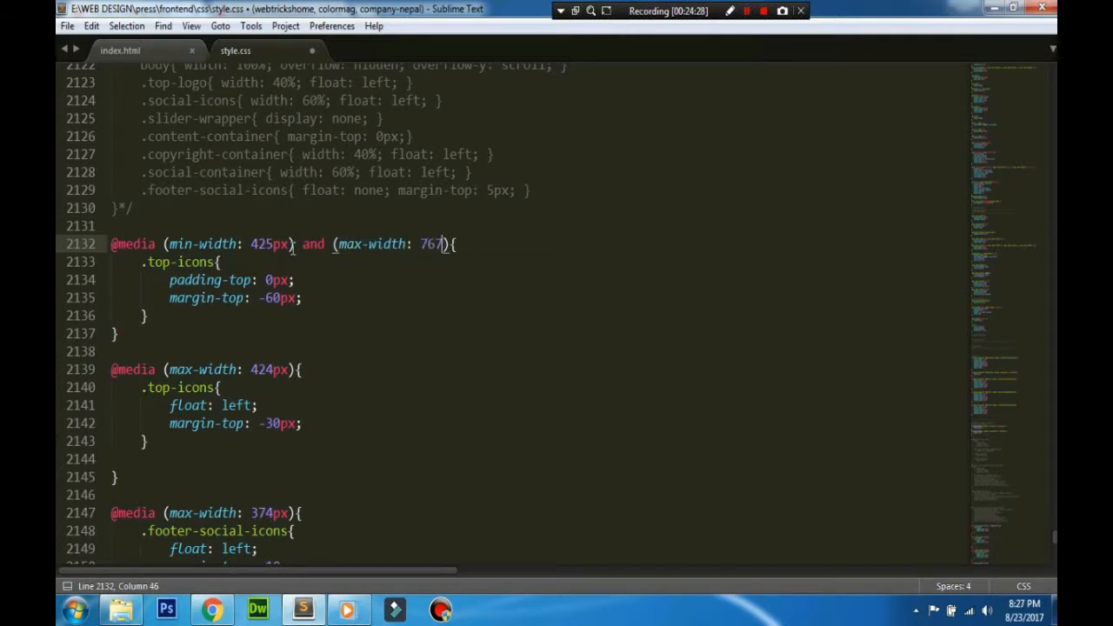
text(px)
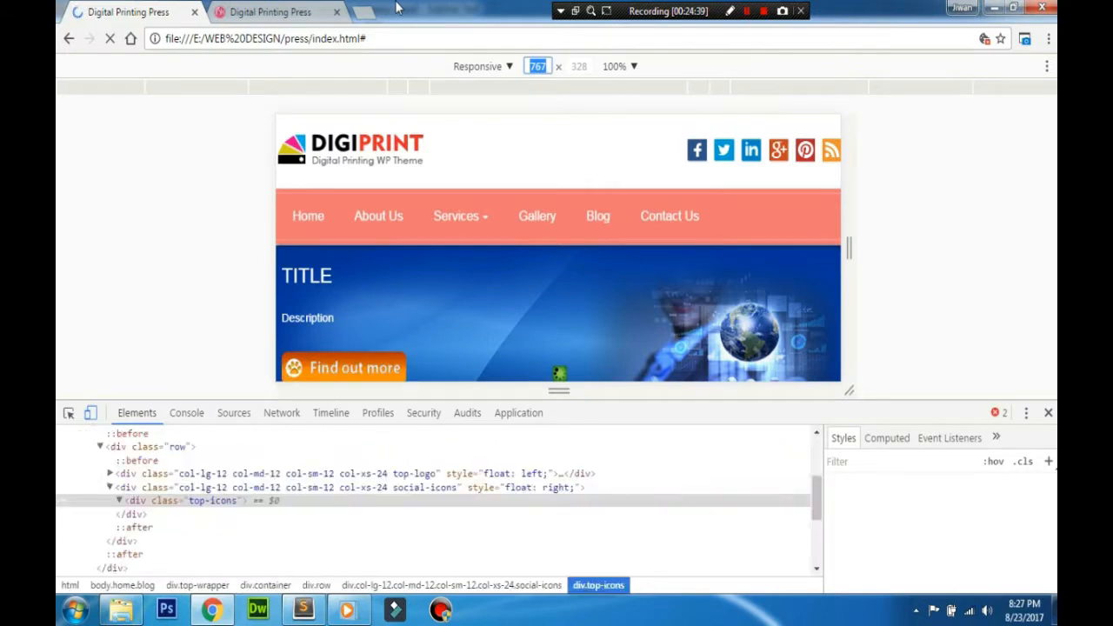
- Set the responsive preview width to 1440 px
click(119, 501)
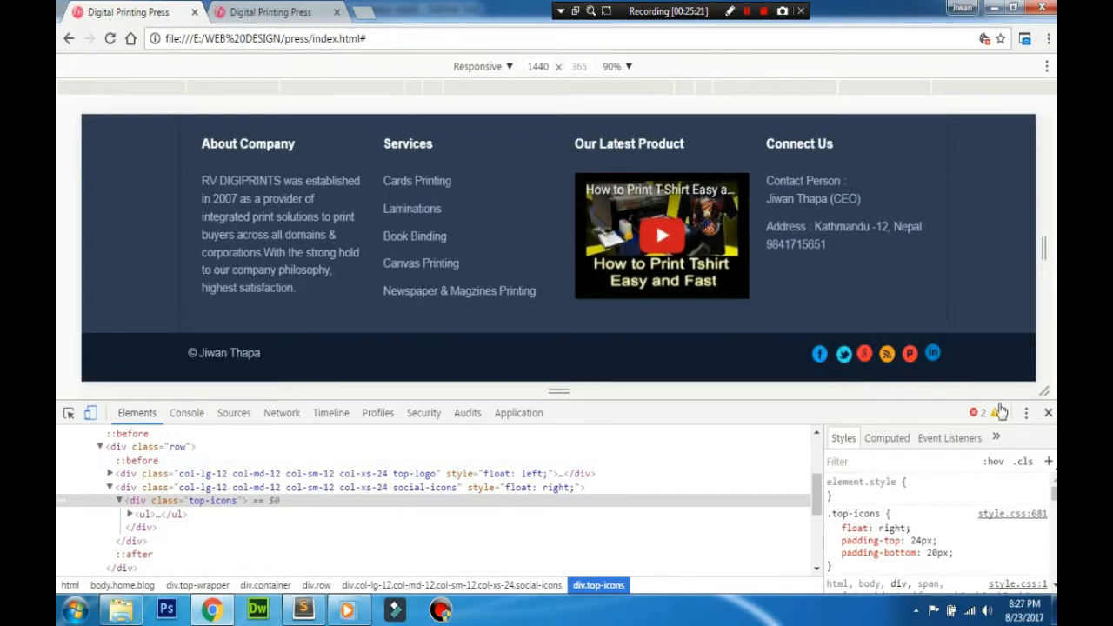
click(303, 609)
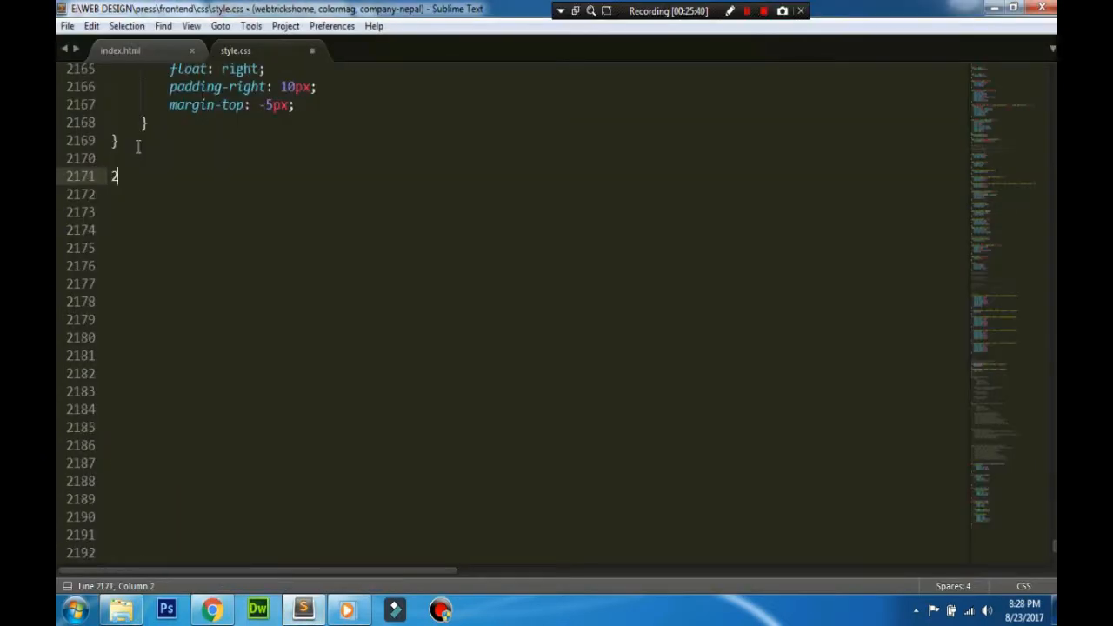
text(@media)
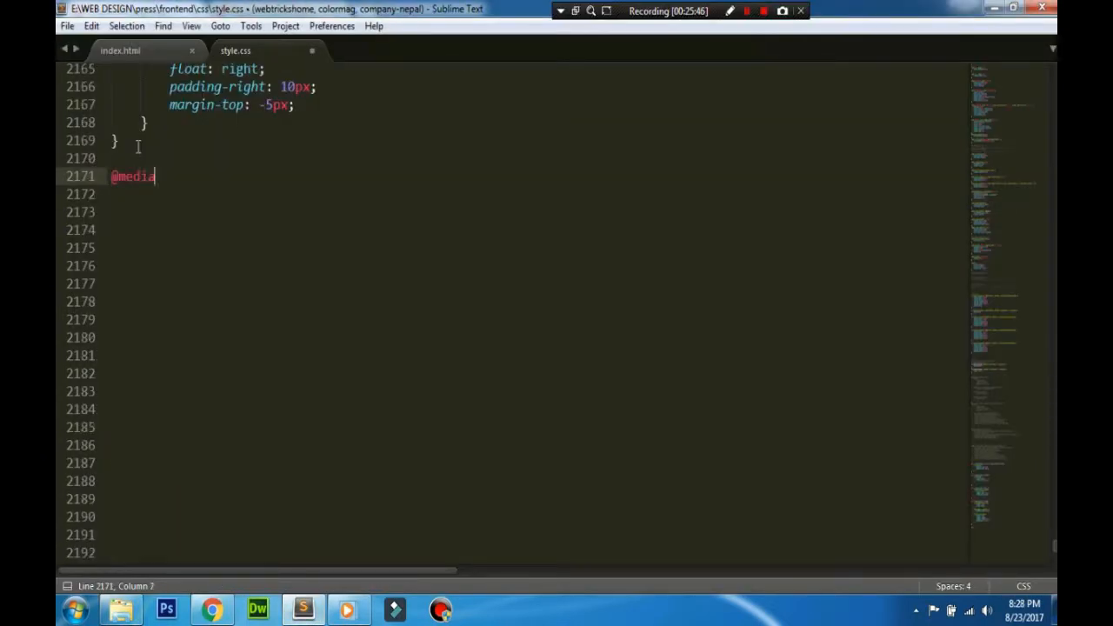
text(())
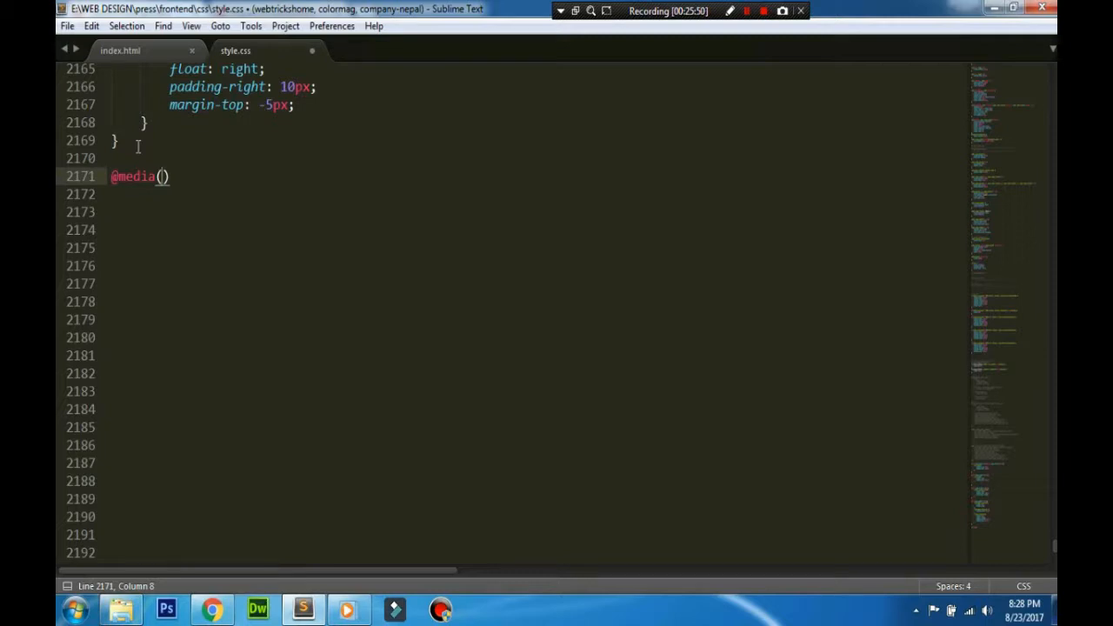
text(max-width: 32)
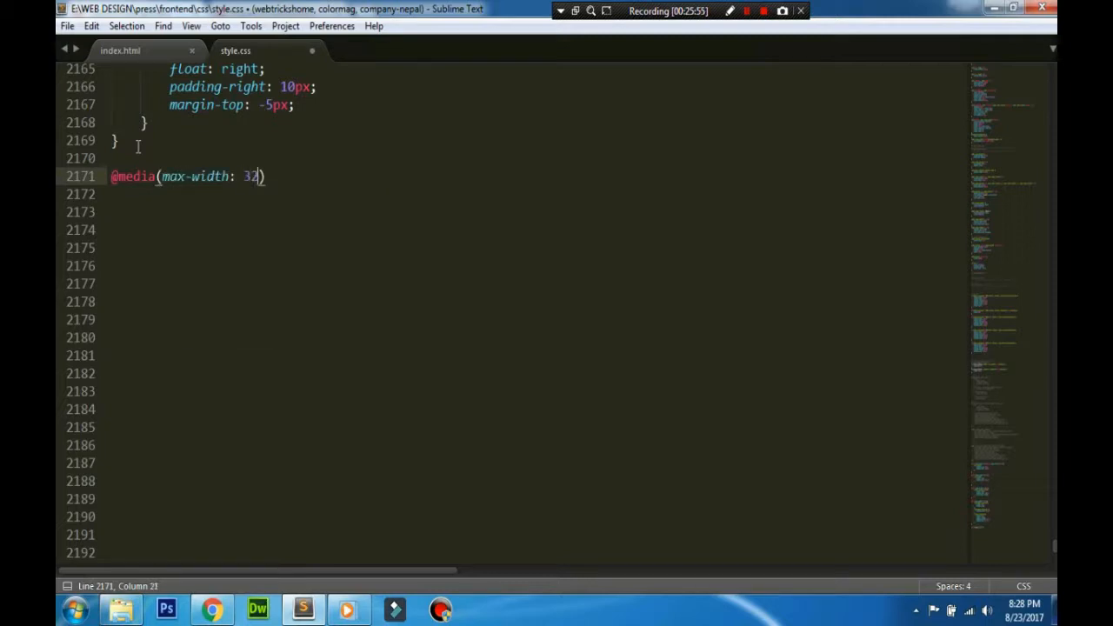
text(0px){})
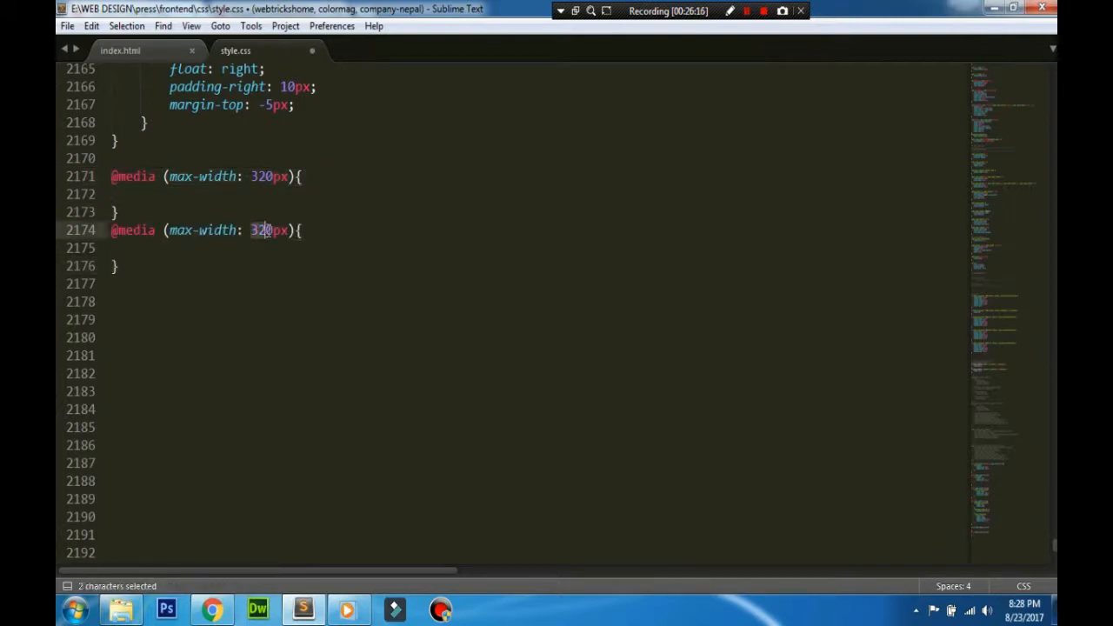
text(375)
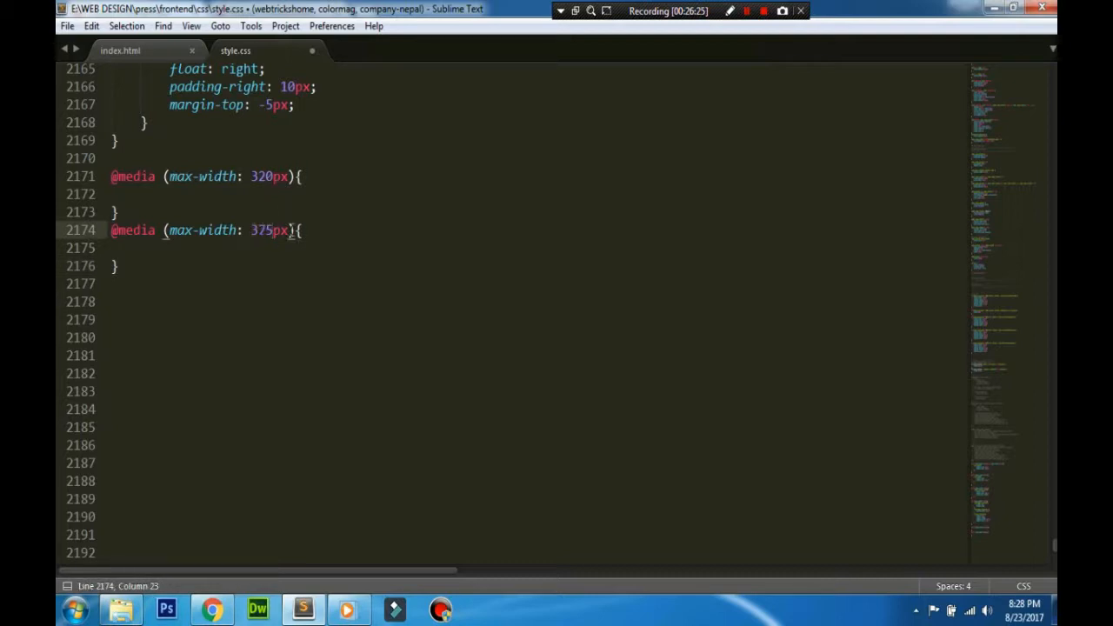
text(and ())
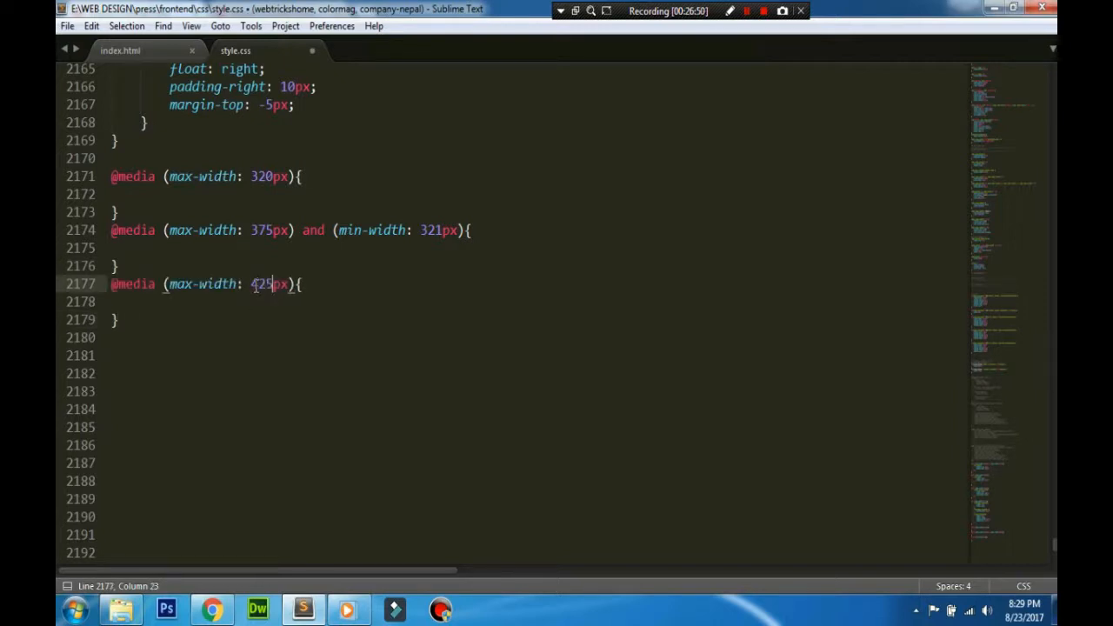
text(and ())
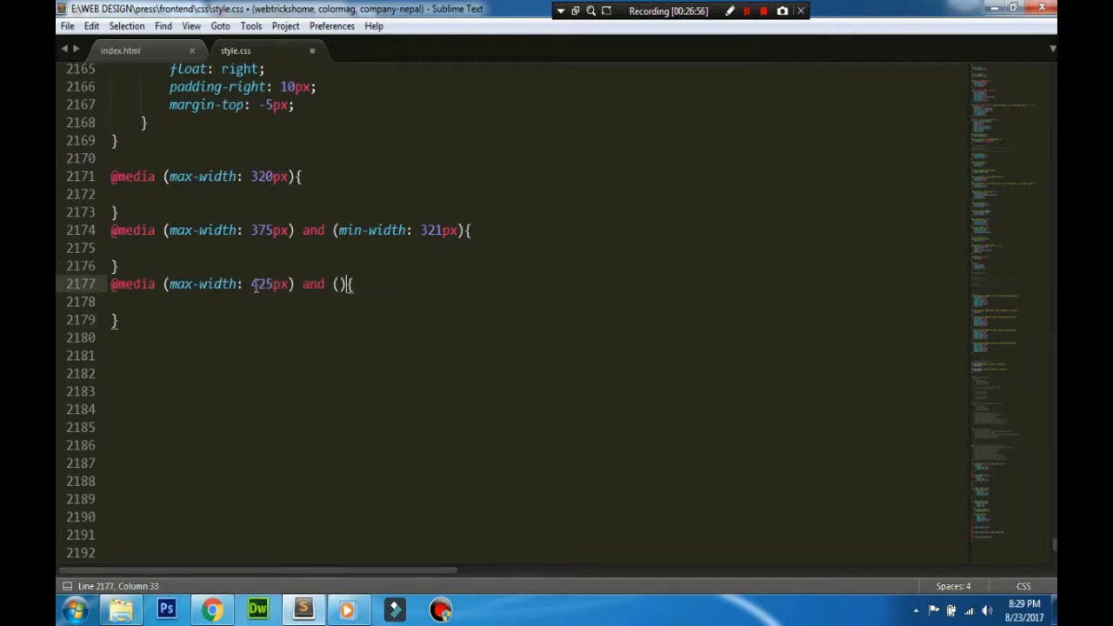
text(min-width:)
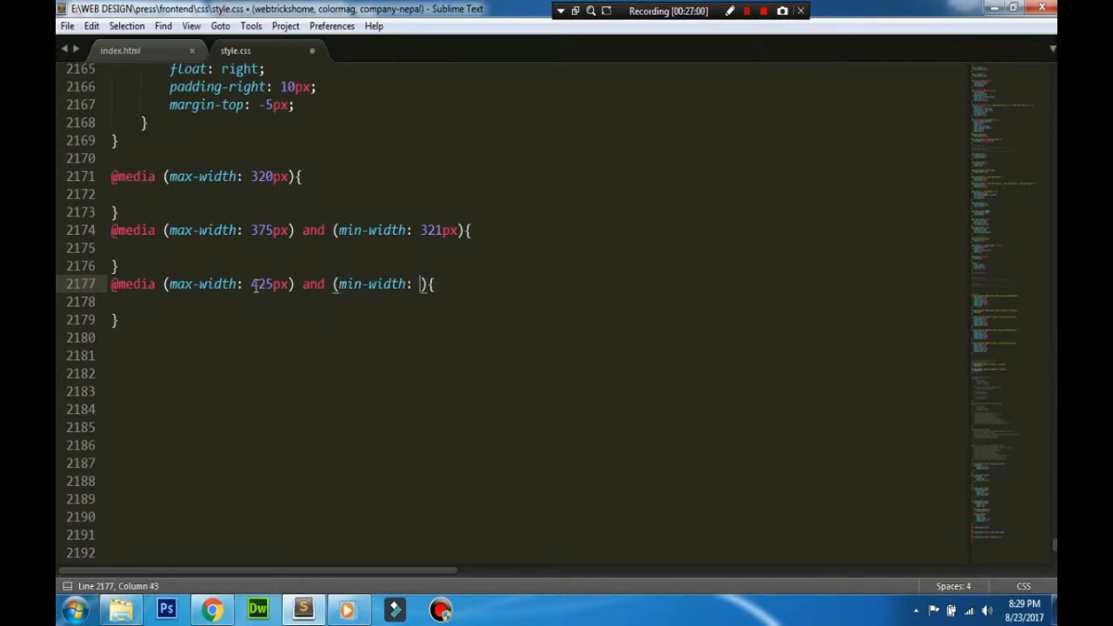
text(376px)
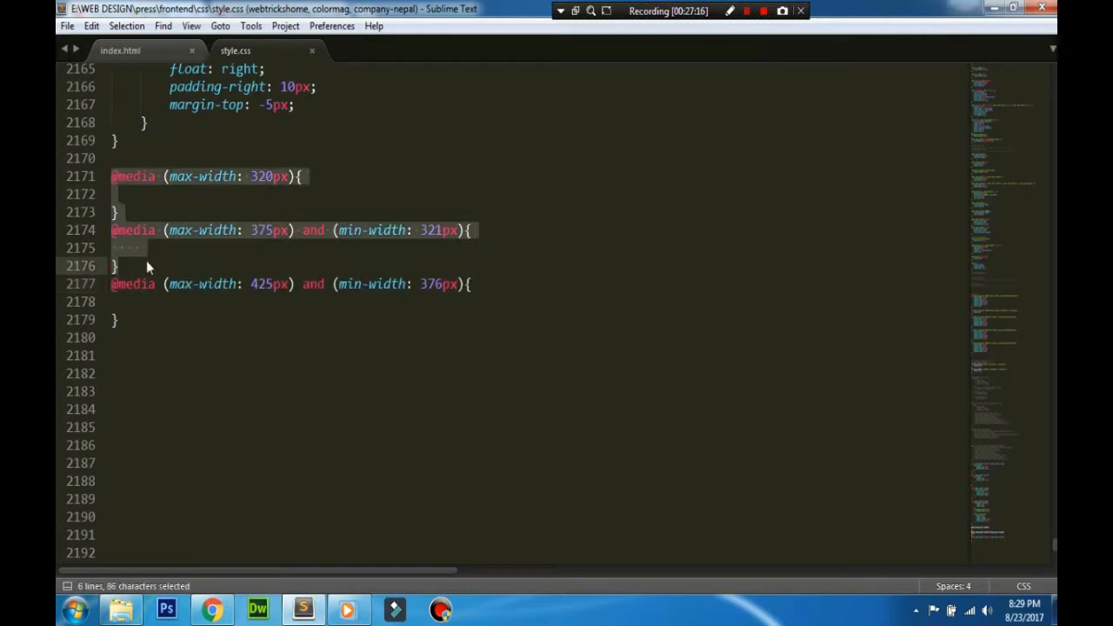
- Comment out the 320px and 375px queries and rework the remaining one as max-width 480px, then save
key(ctrl+/)
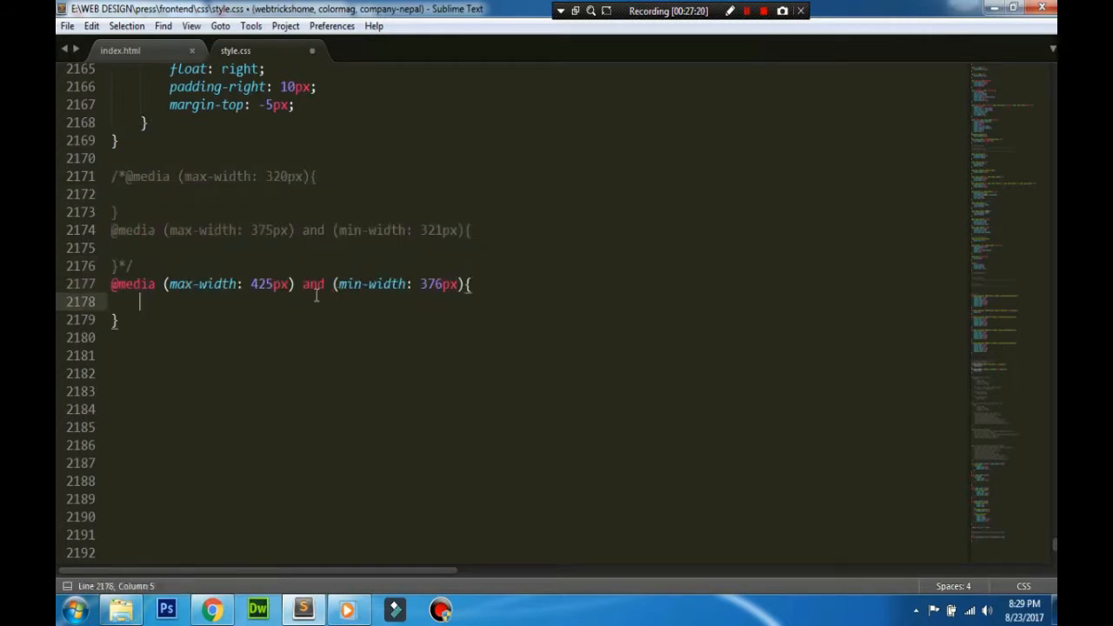
key(Delete)
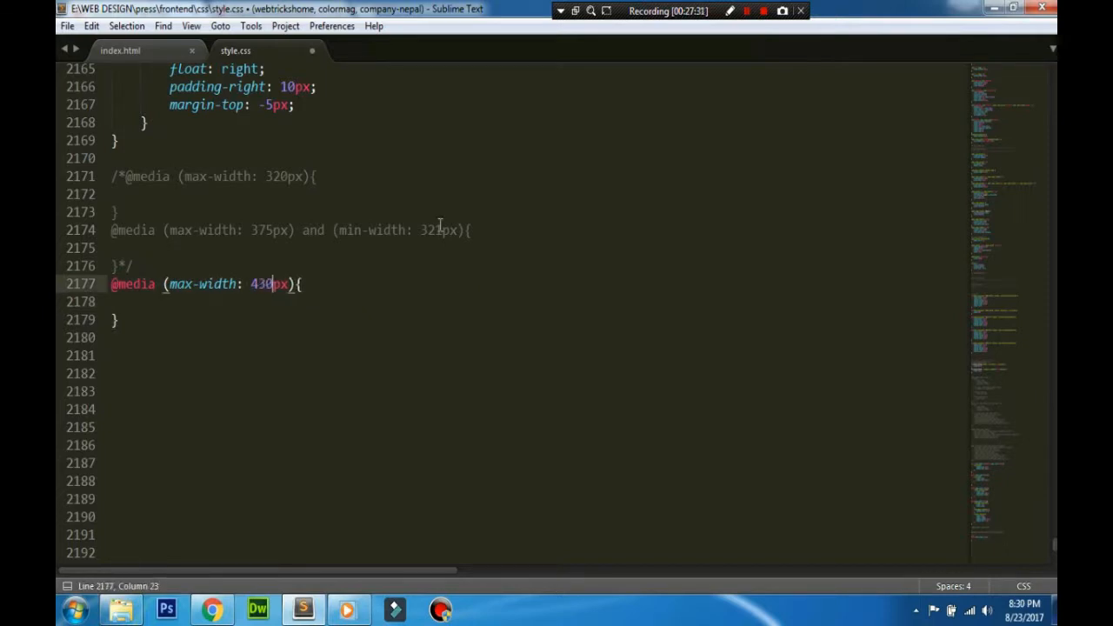
click(299, 284)
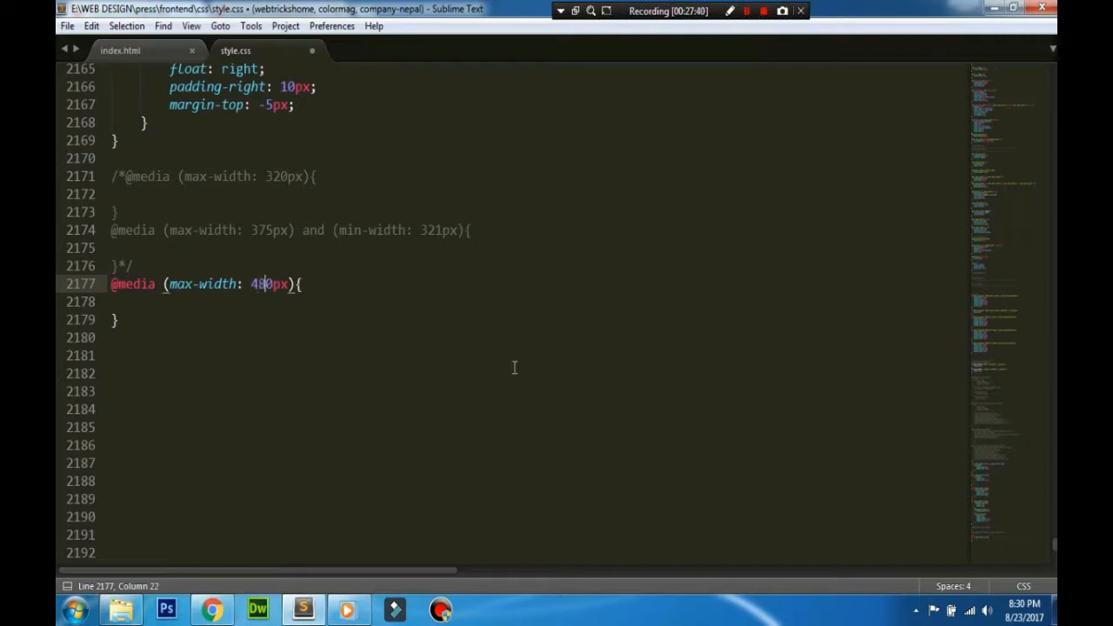
key(ctrl+s)
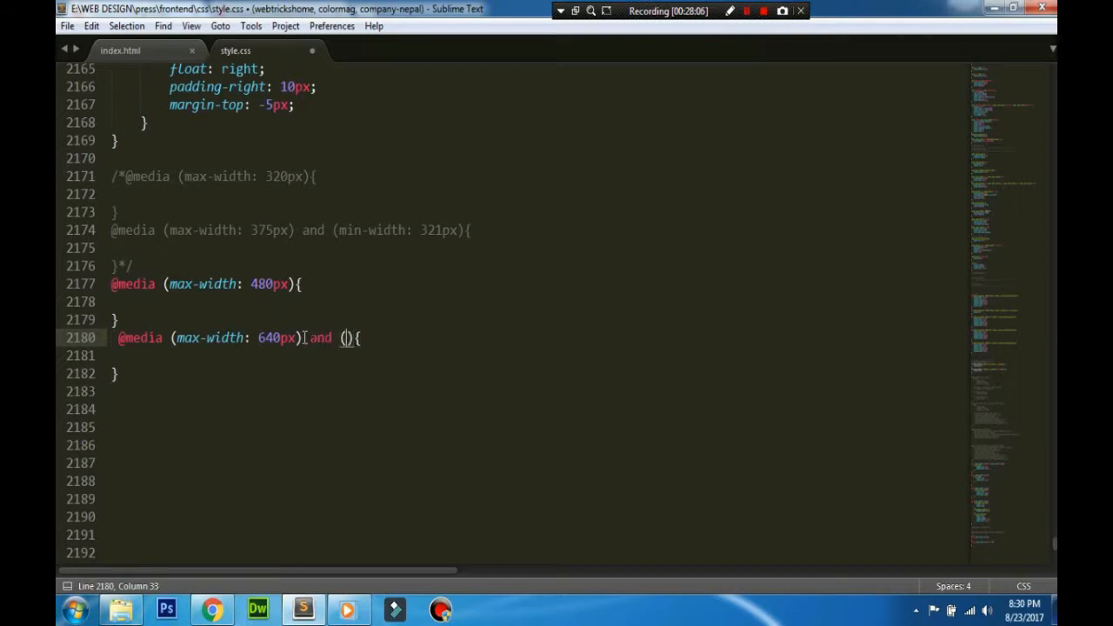
- Add empty queries for max-width 640px/min-width 481px and max-width 767px/min-width 641px
text(min-width:)
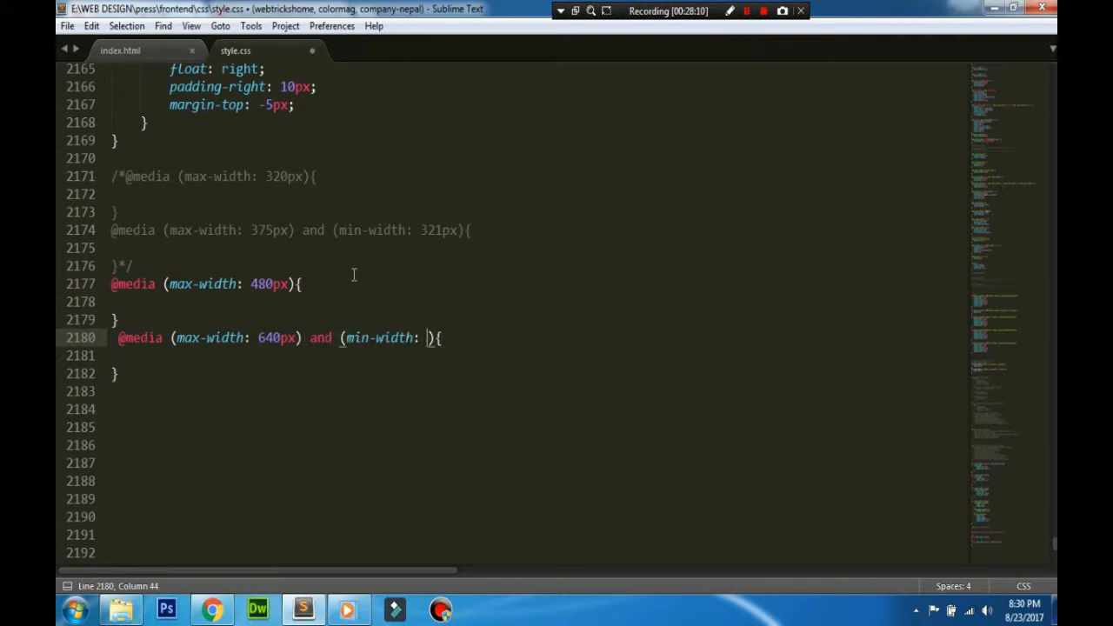
text(481px)
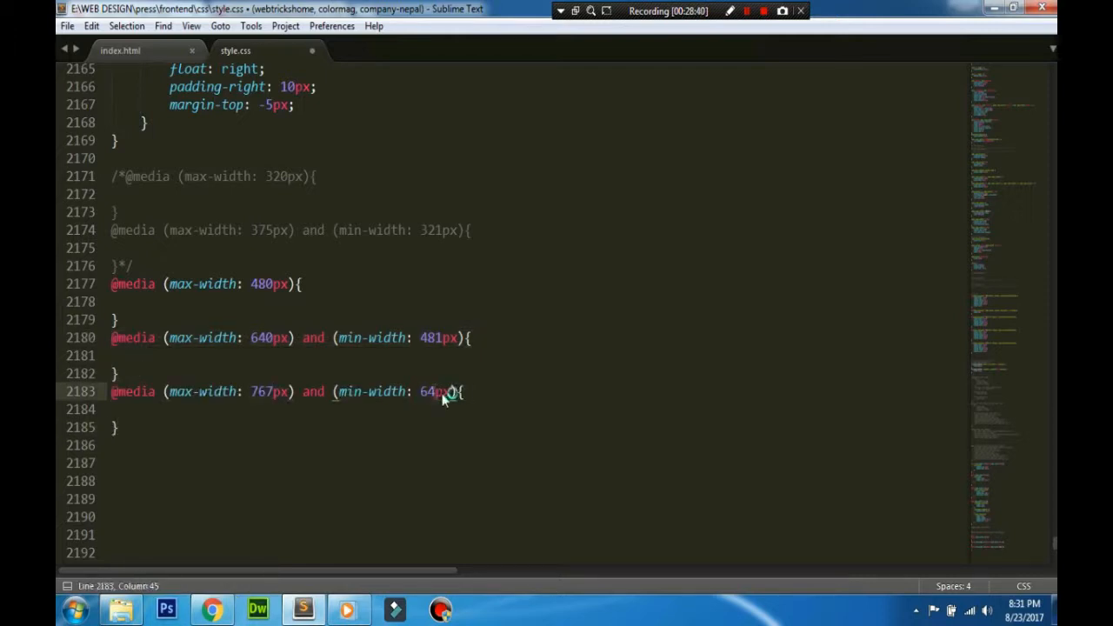
text(1)
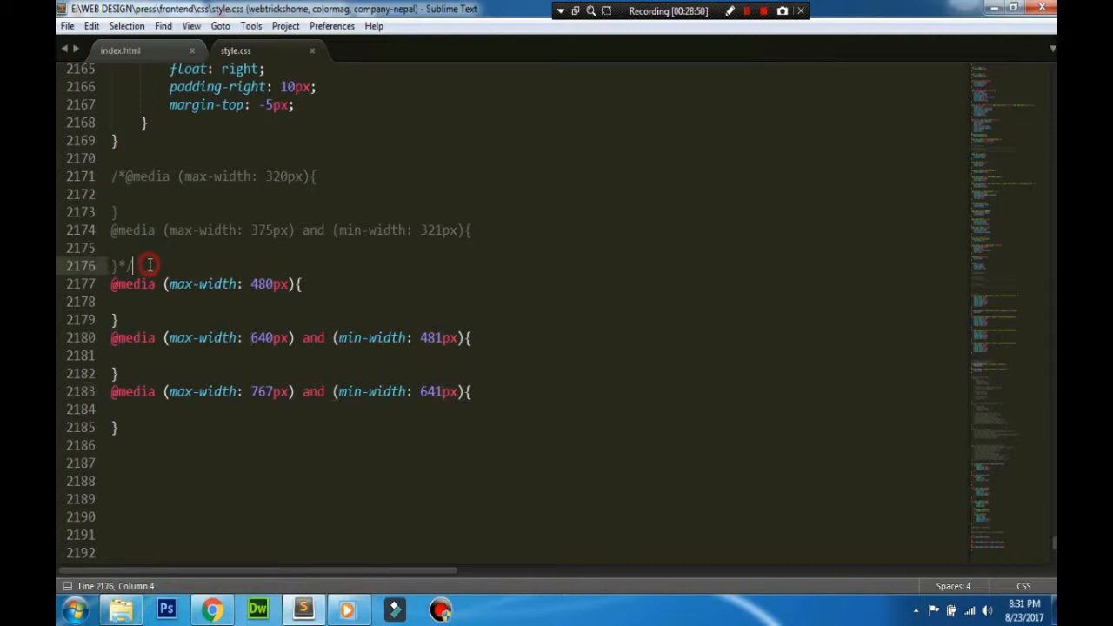
text(@media())
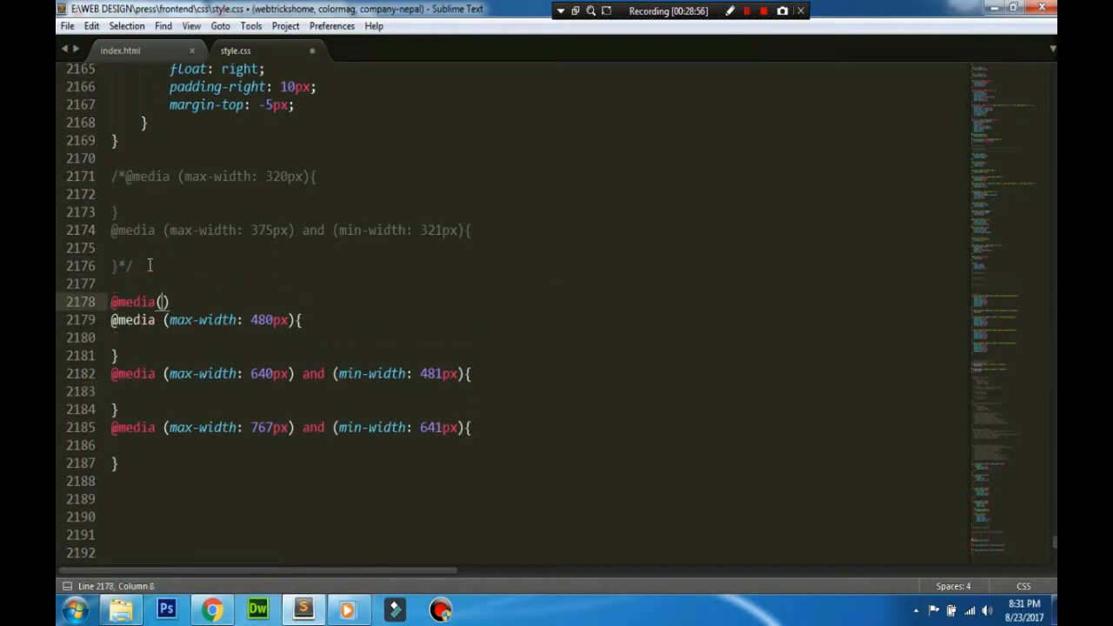
text(max-width: 767px)
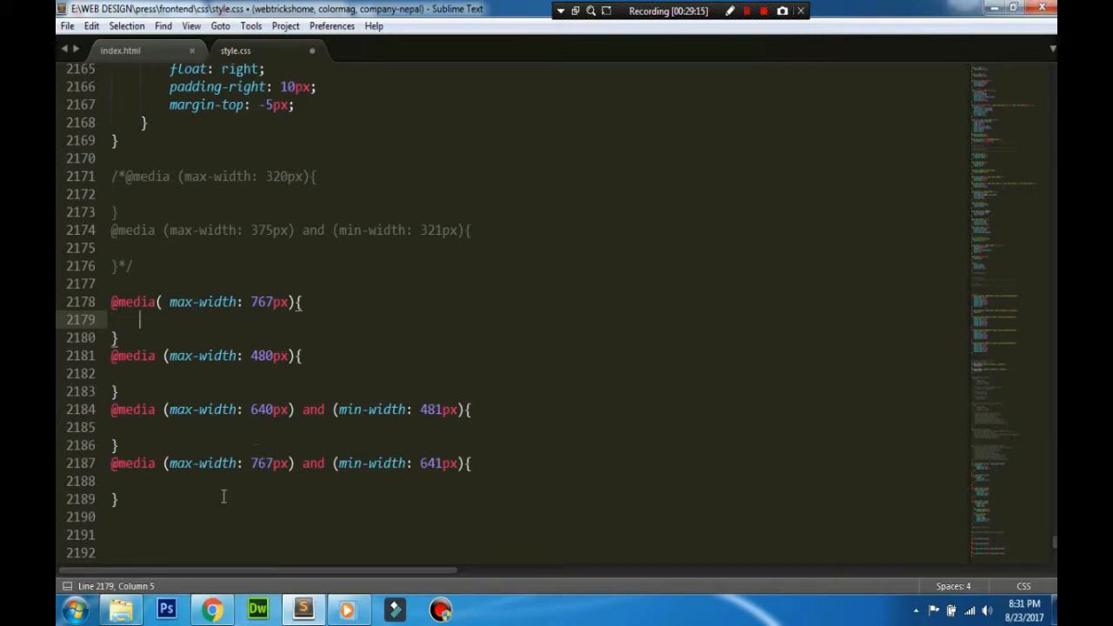
text(@media()
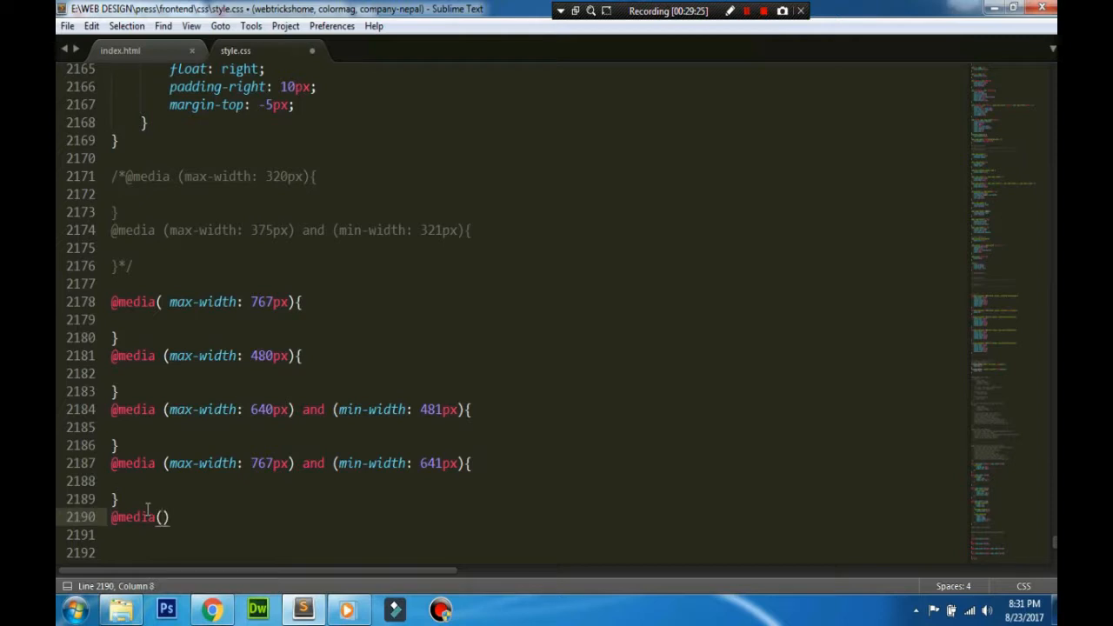
text(max-width: 99)
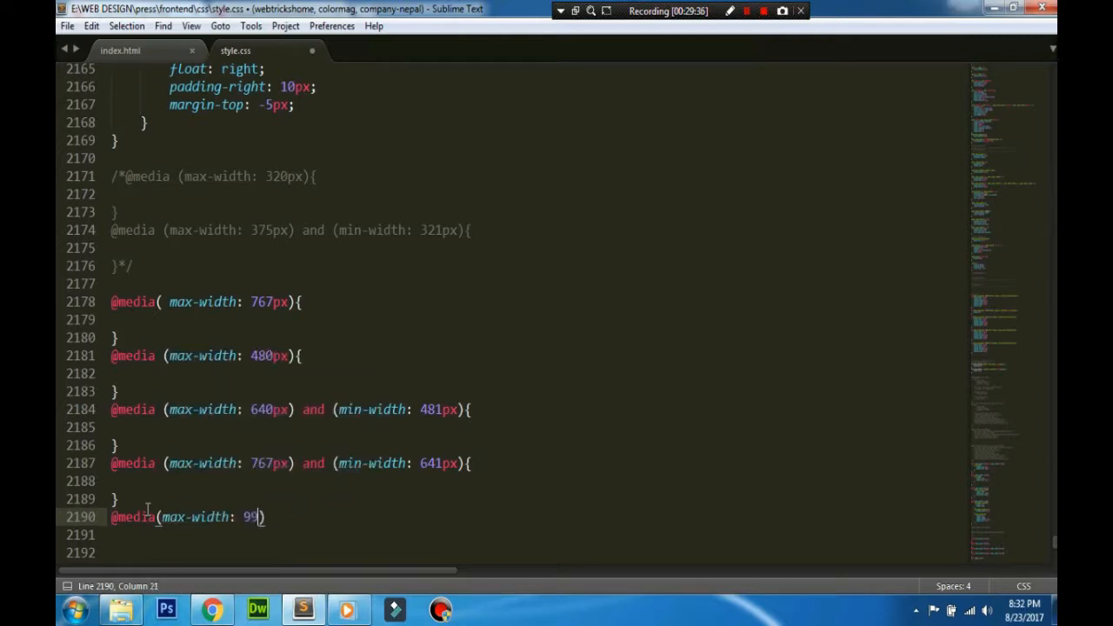
- Add queries for 991px/min 768px, 1024px/min 992px and 1440px/min 1025px, then save
text(1px) and ())
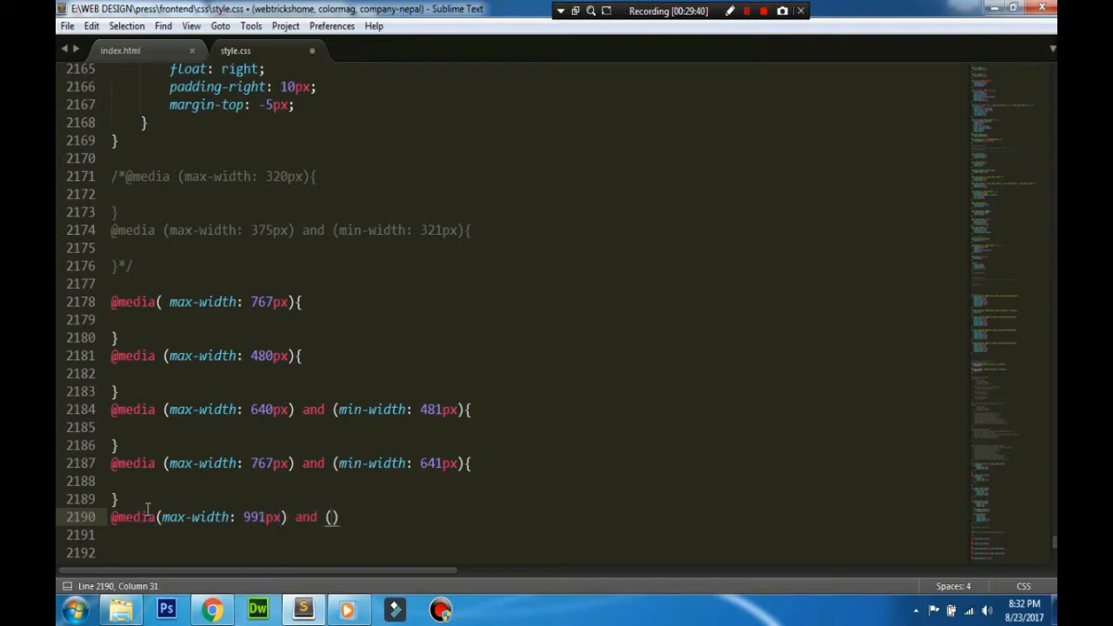
text(min-width: 768px)
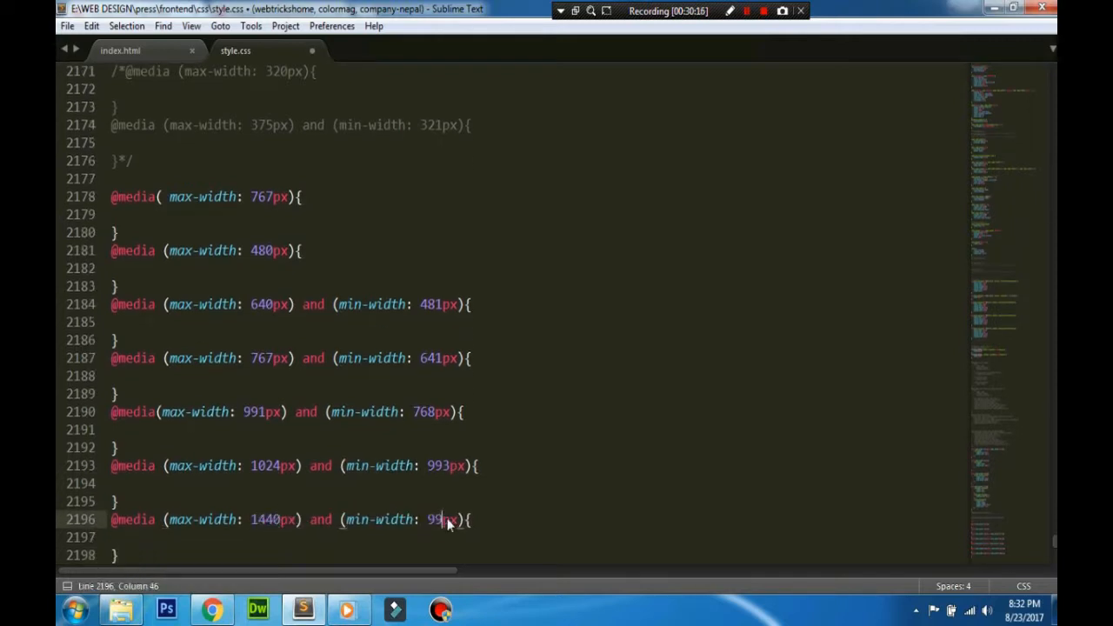
text(4)
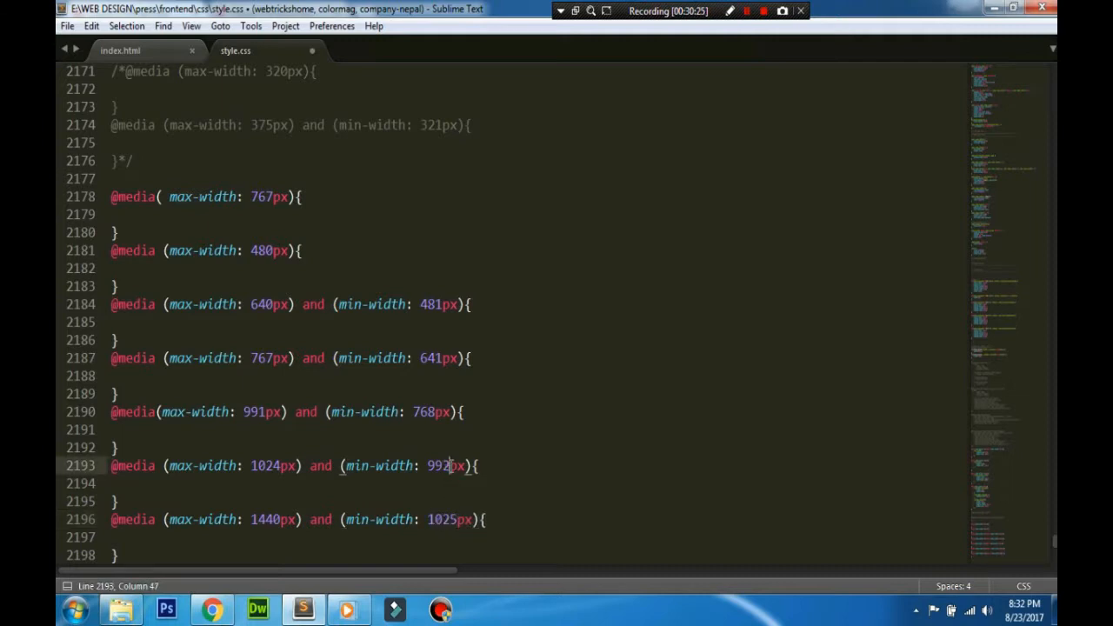
key(ctrl+s)
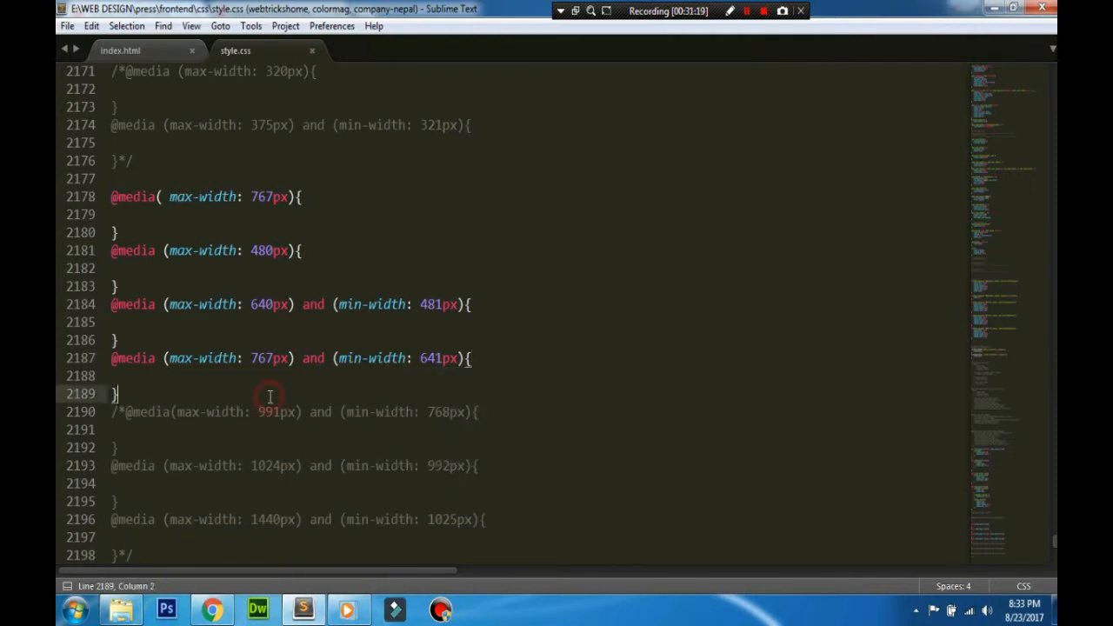
- Type 'col-sm' beside the queries while the larger-width blocks are commented out
text(col-sm)
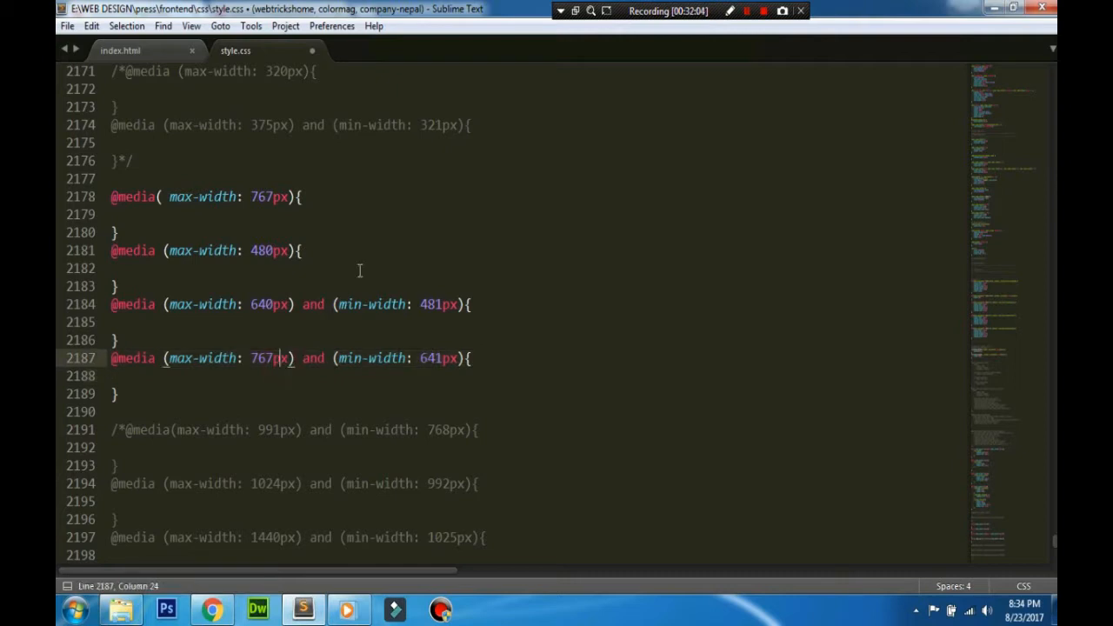
mouse_move(484, 278)
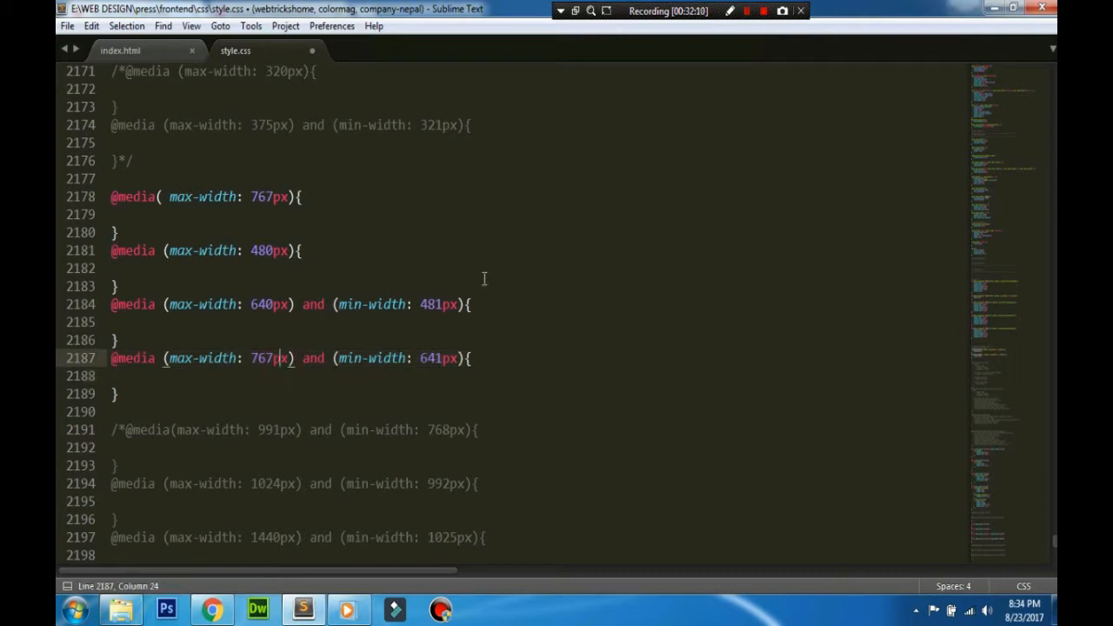